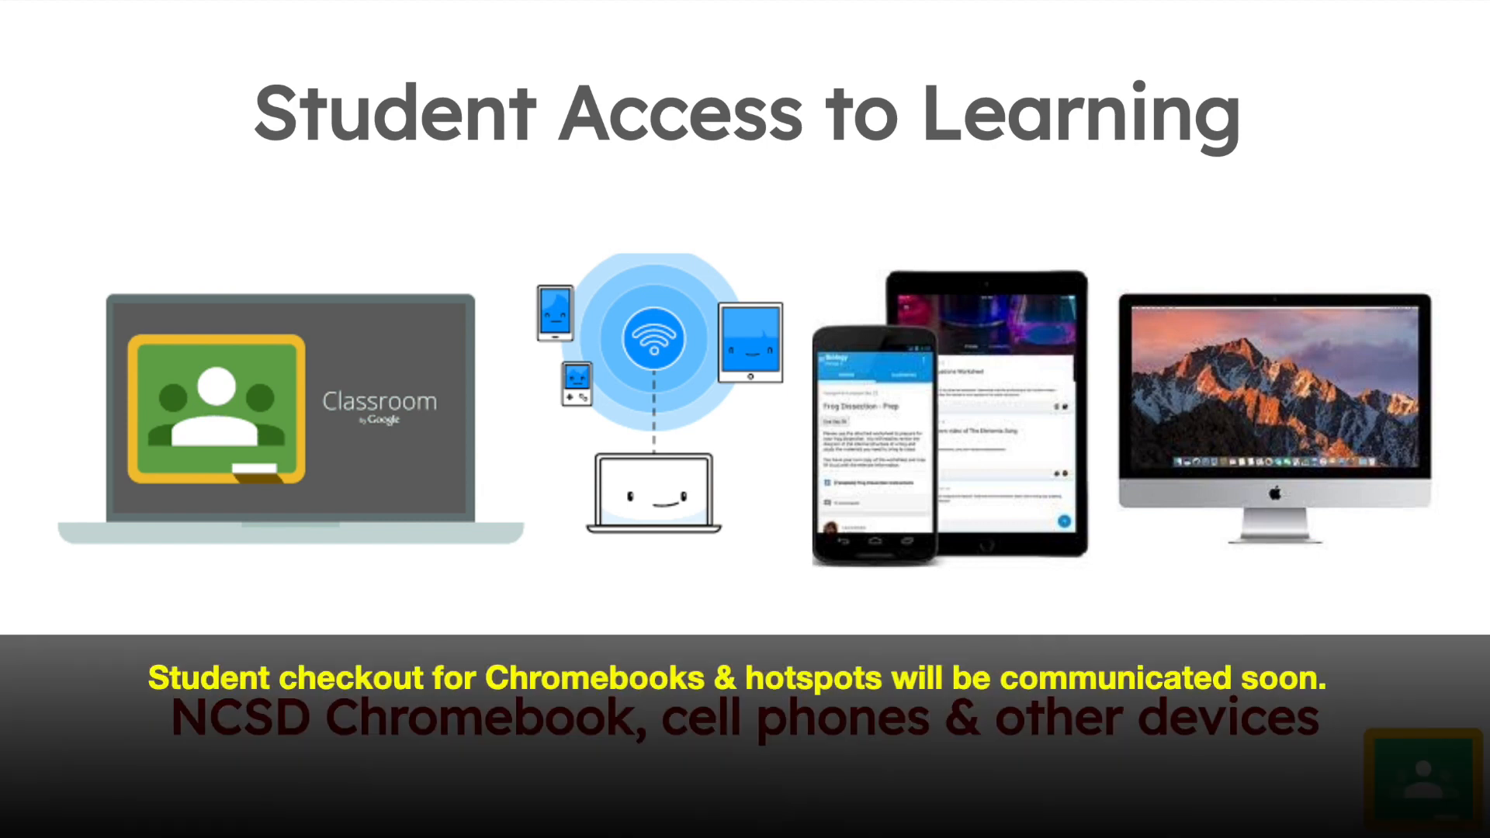
Step: Advance the slideshow to the slide showing the Chromebook network list
key(Right)
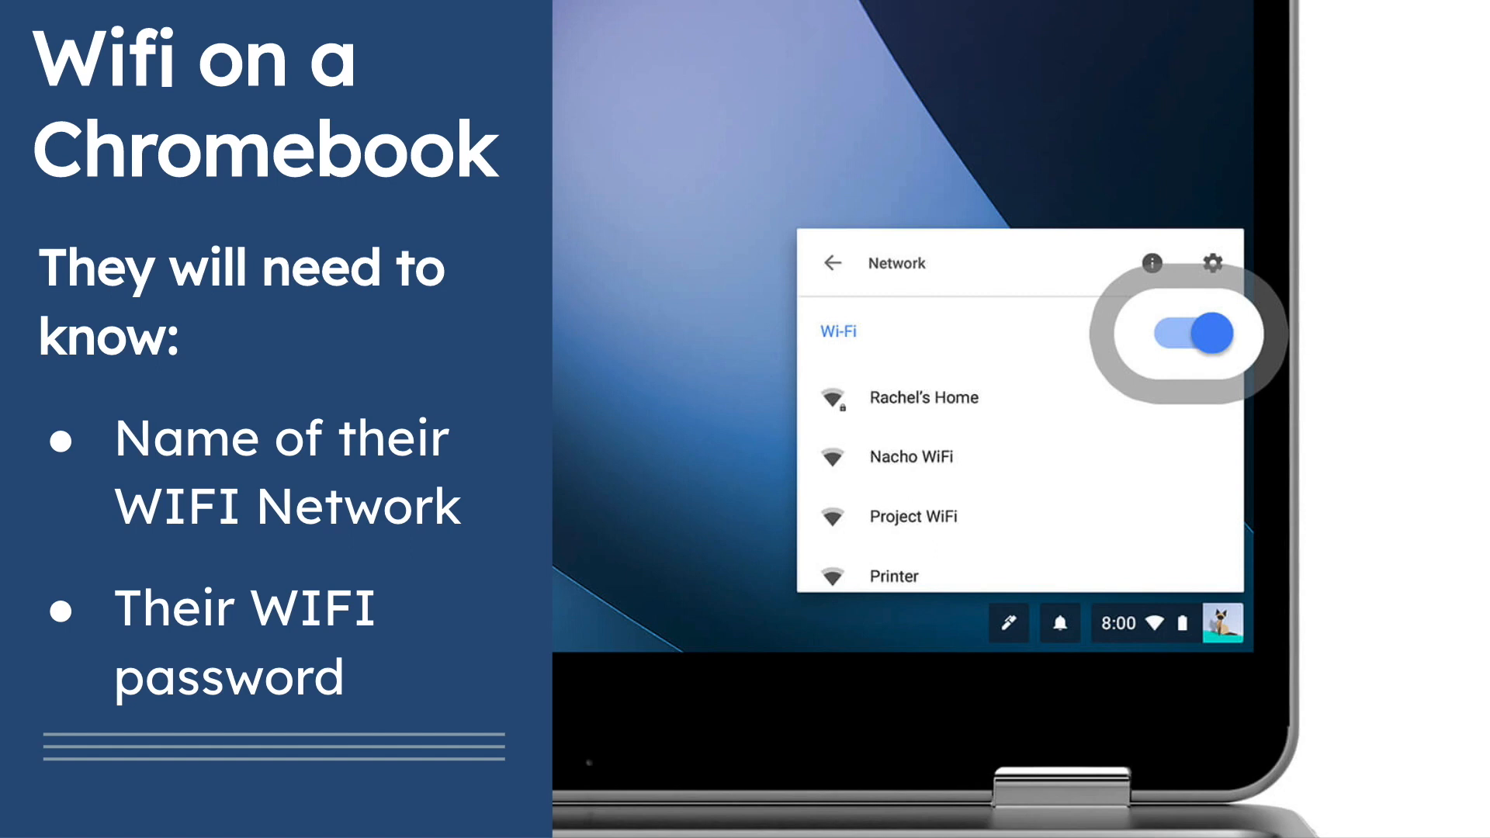
mouse_move(945, 559)
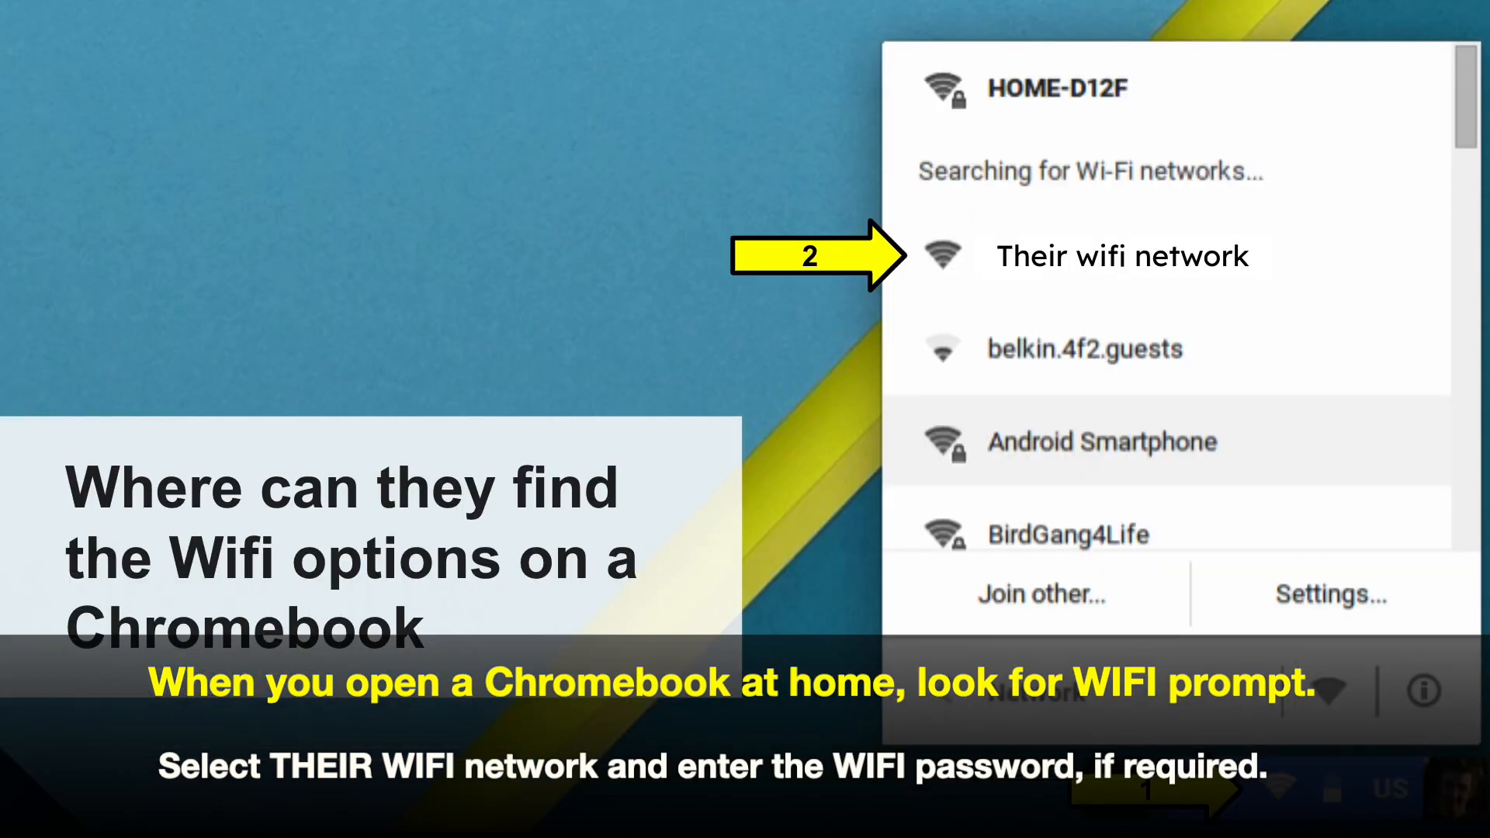
mouse_move(1212, 266)
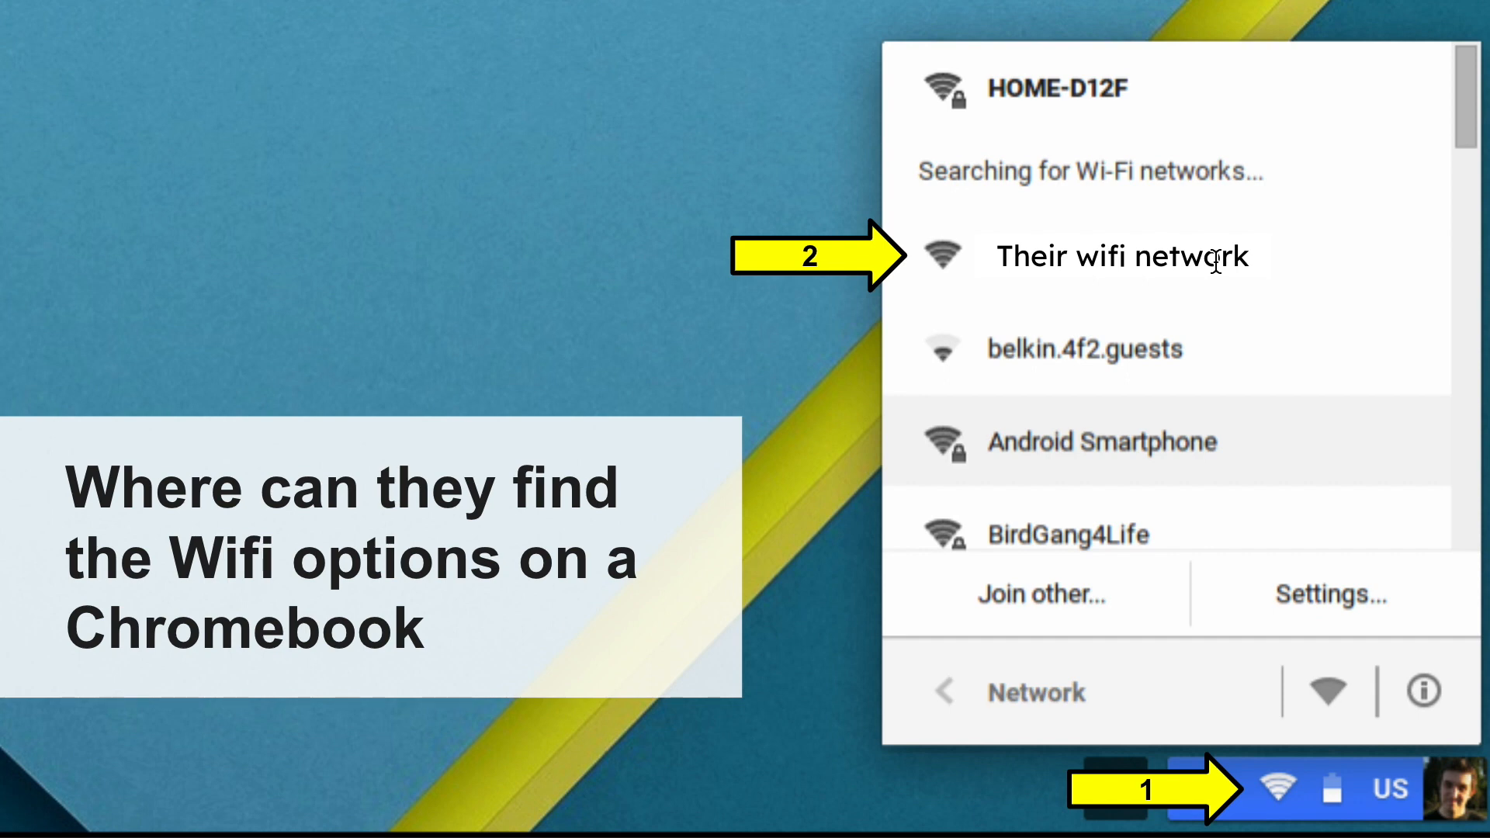
mouse_move(1323, 813)
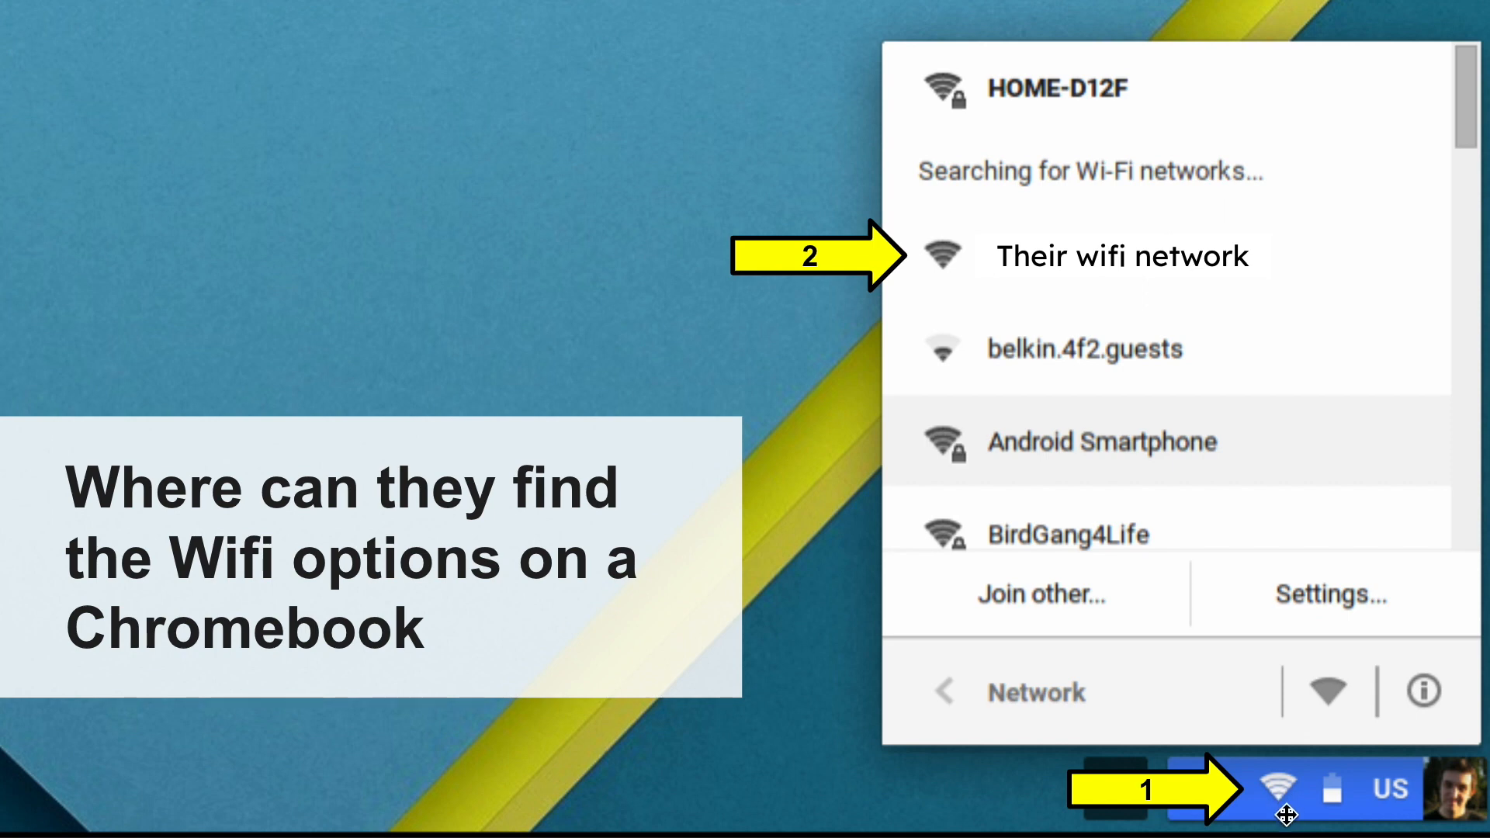
mouse_move(1174, 266)
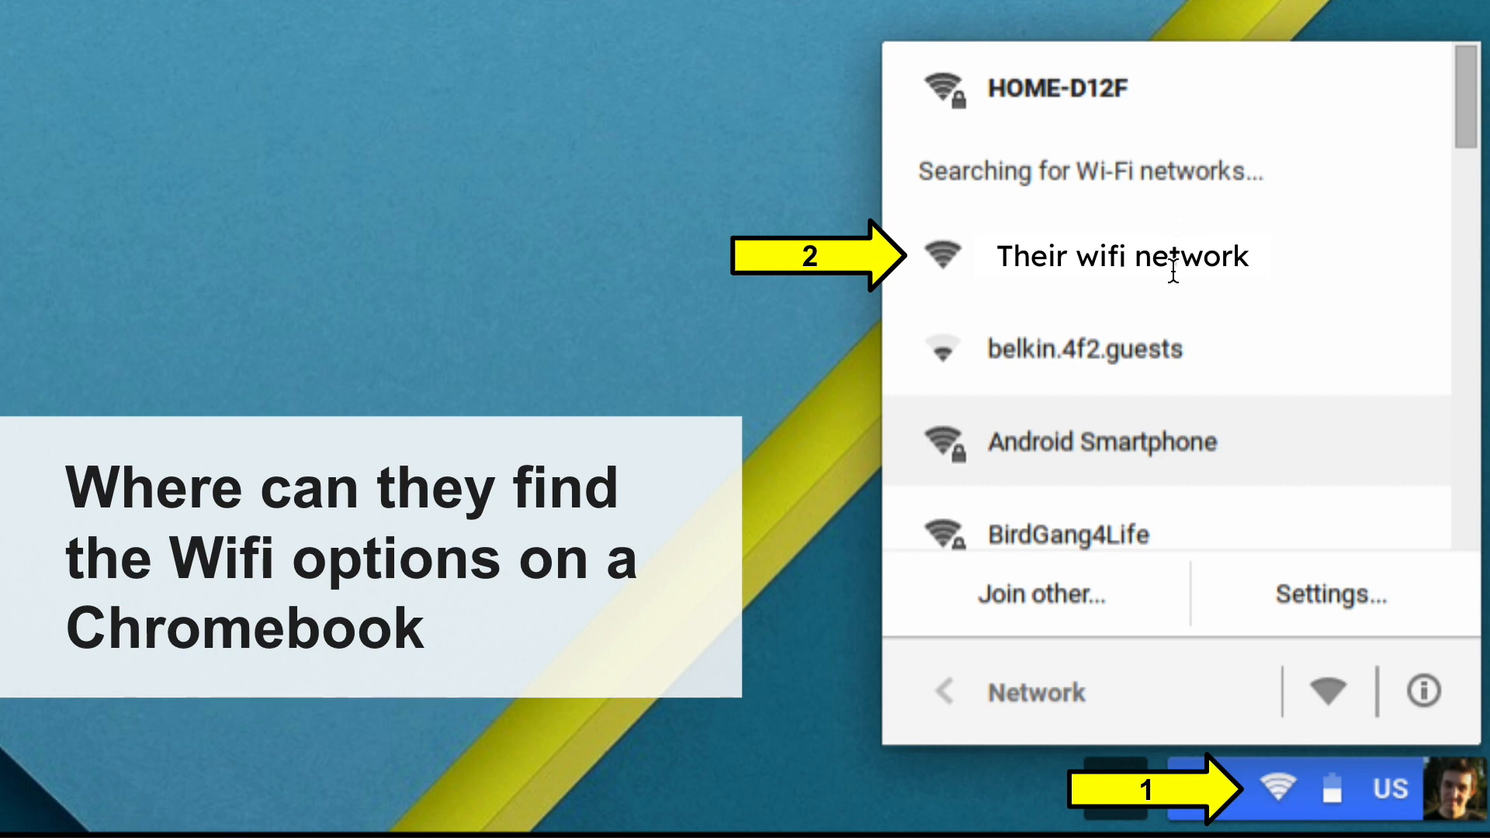
mouse_move(1394, 258)
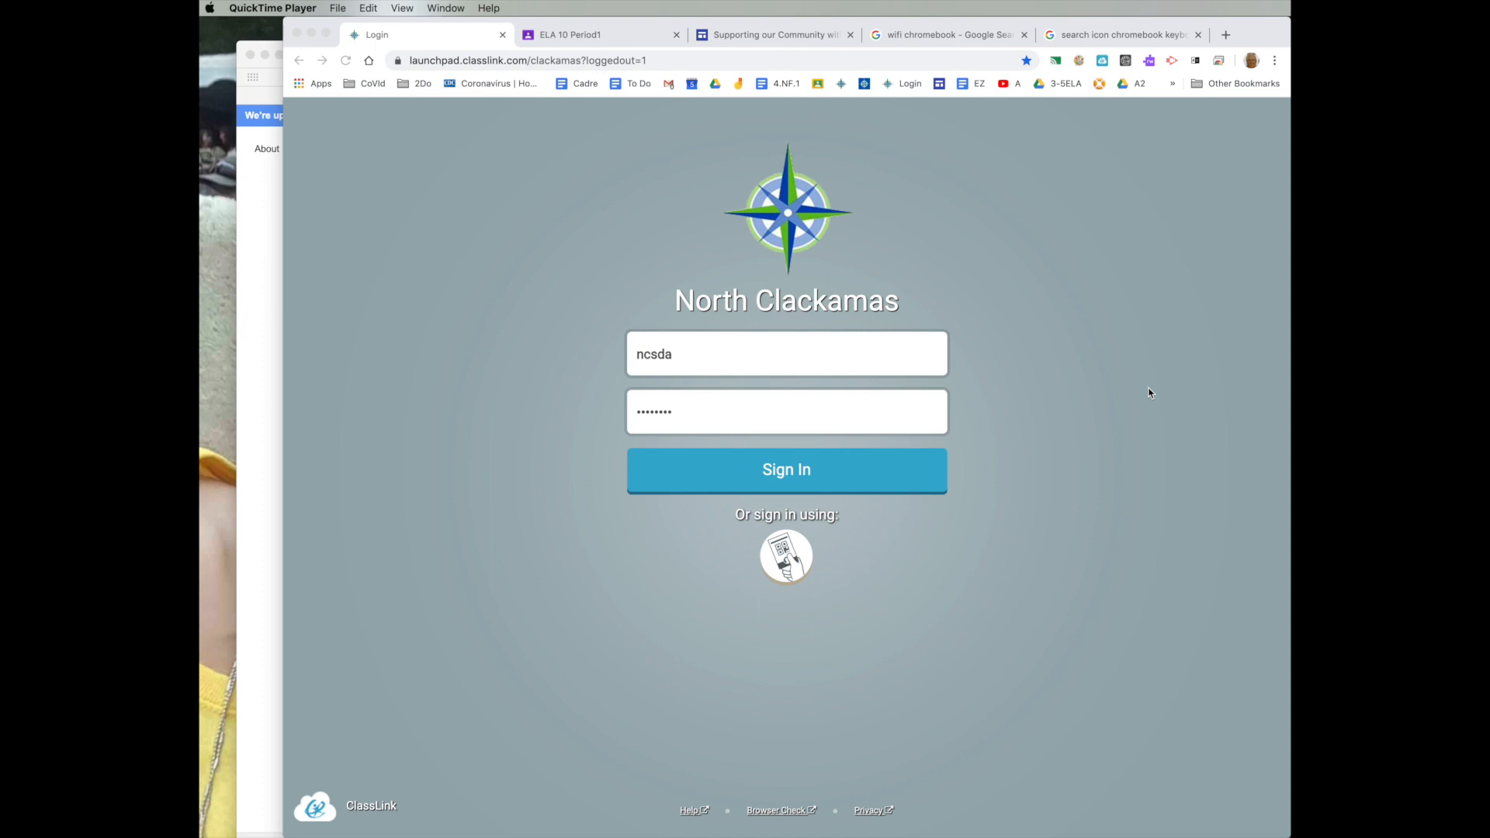
mouse_move(939, 170)
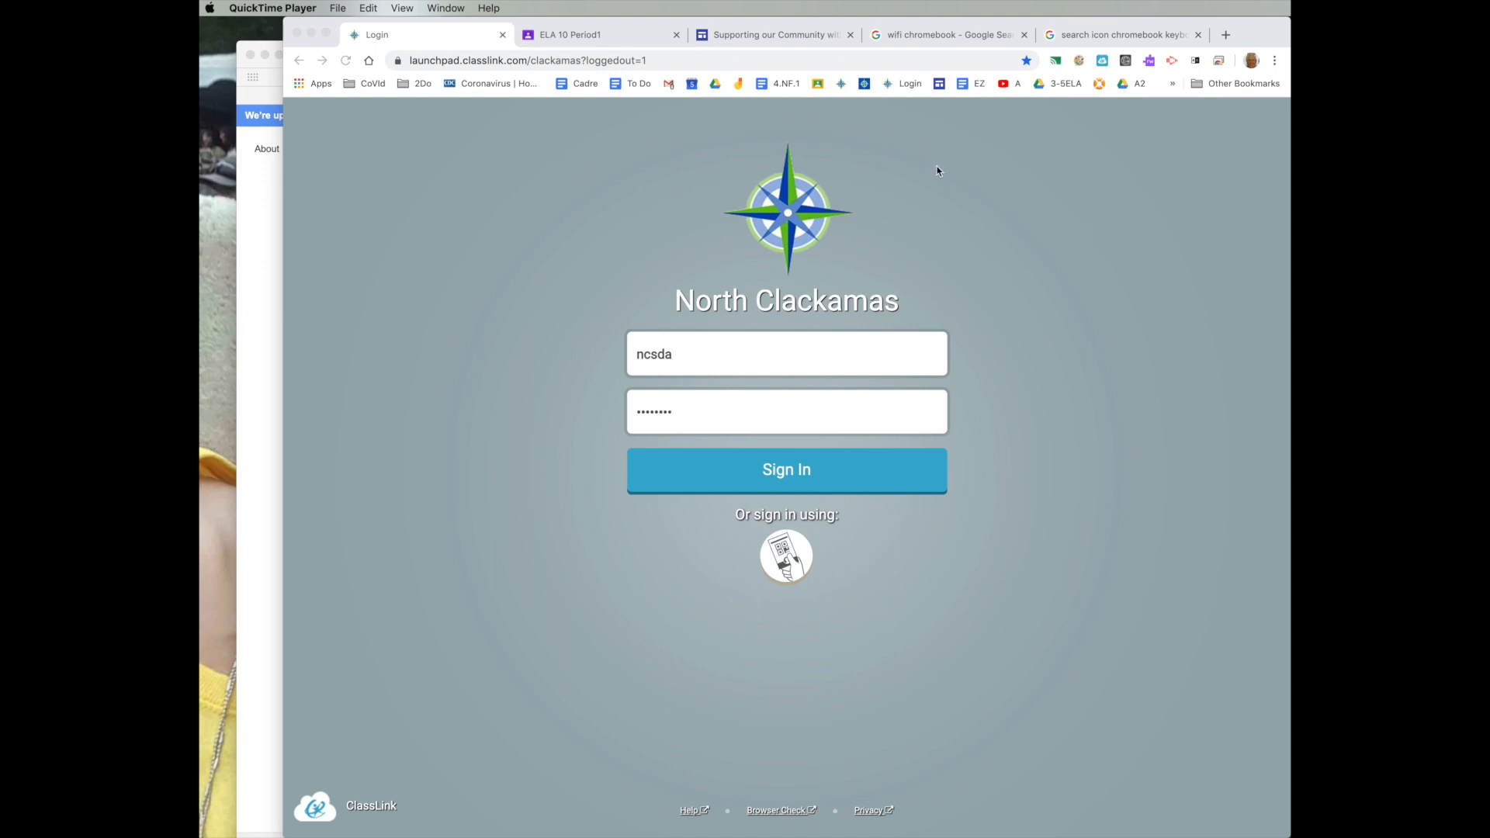
mouse_move(715, 392)
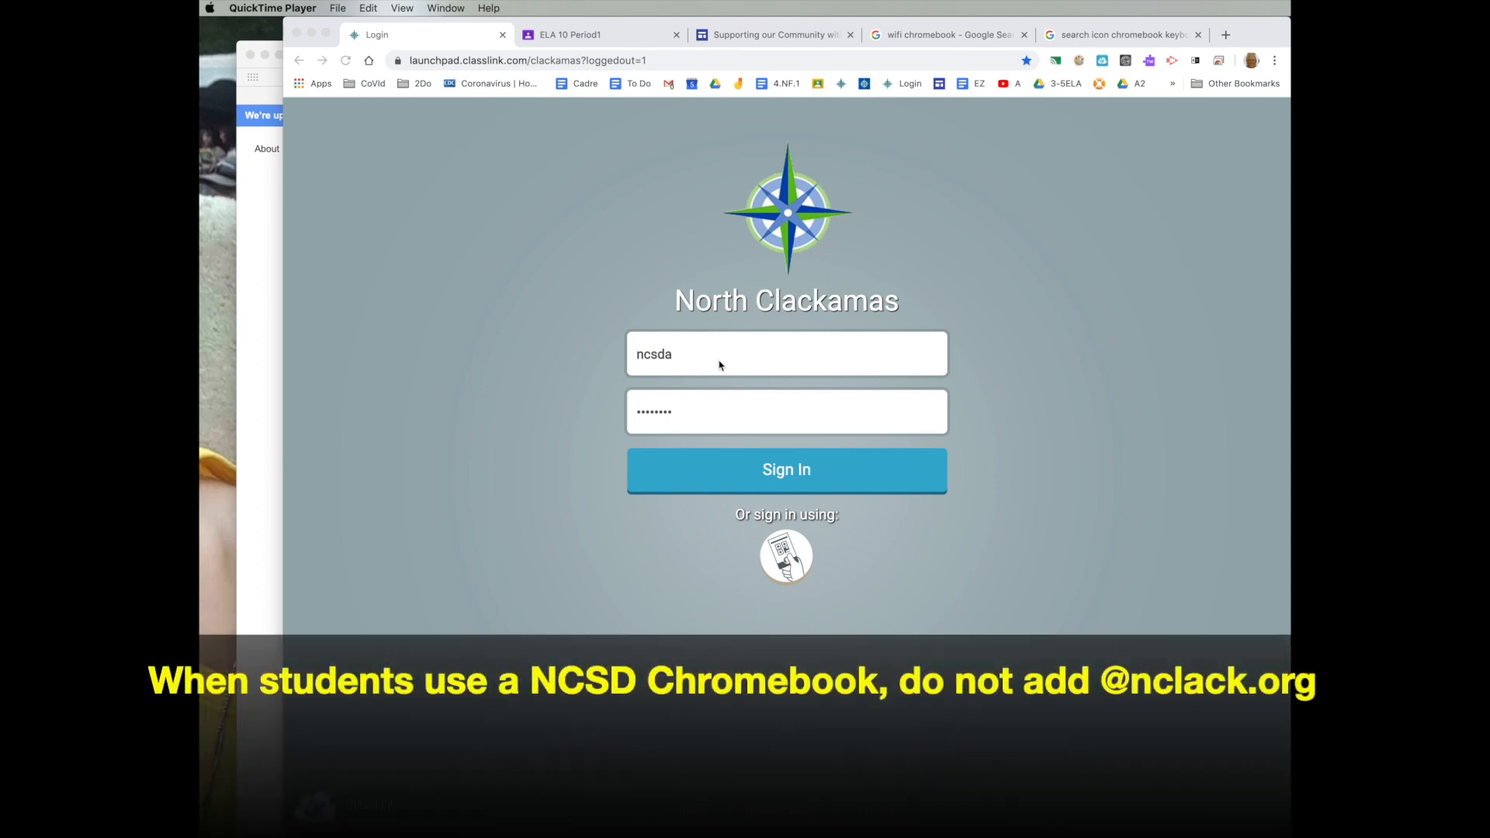
mouse_move(845, 365)
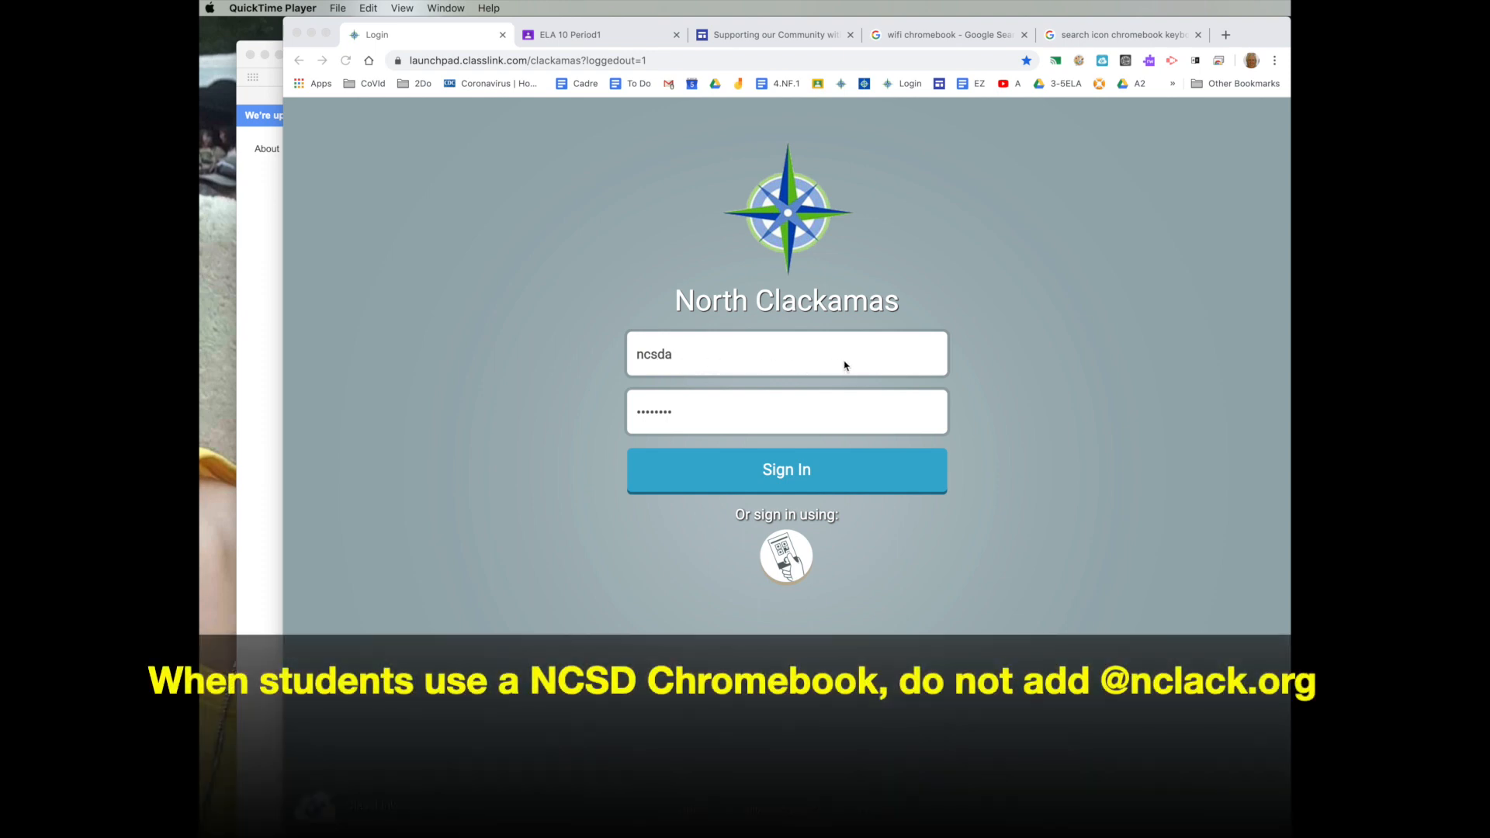
mouse_move(768, 215)
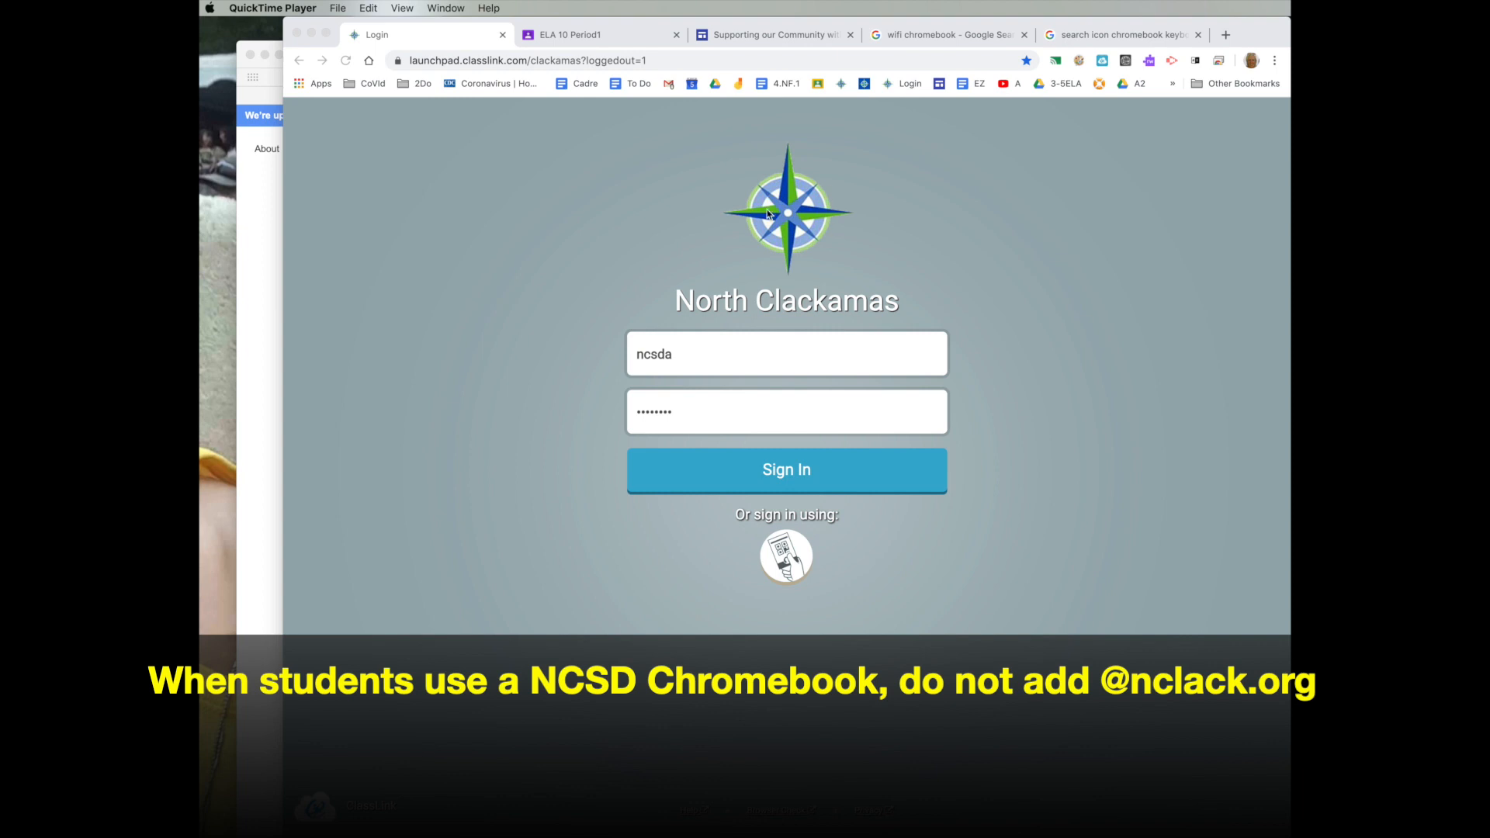
mouse_move(797, 246)
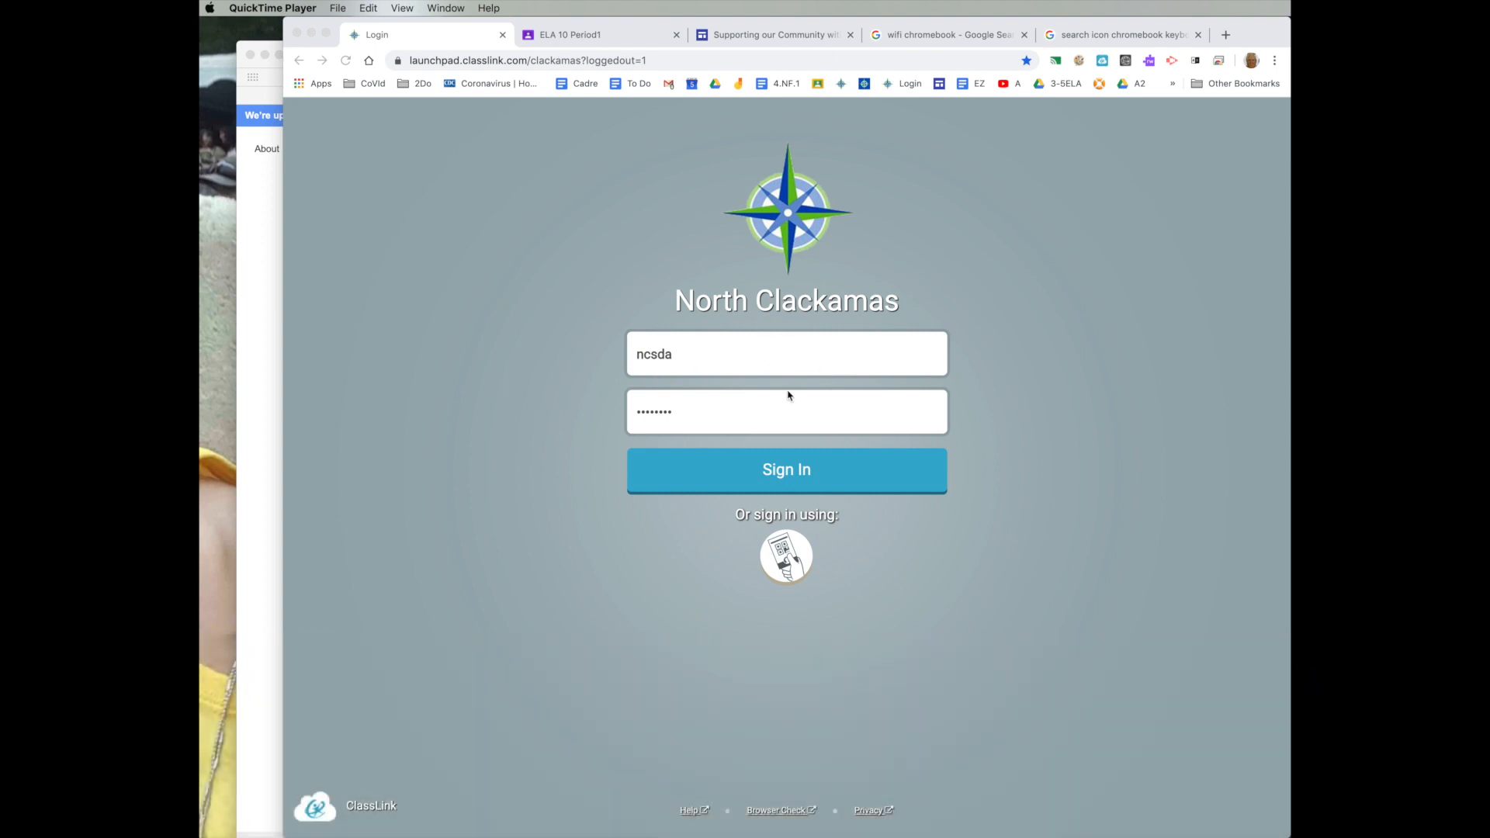
mouse_move(687, 427)
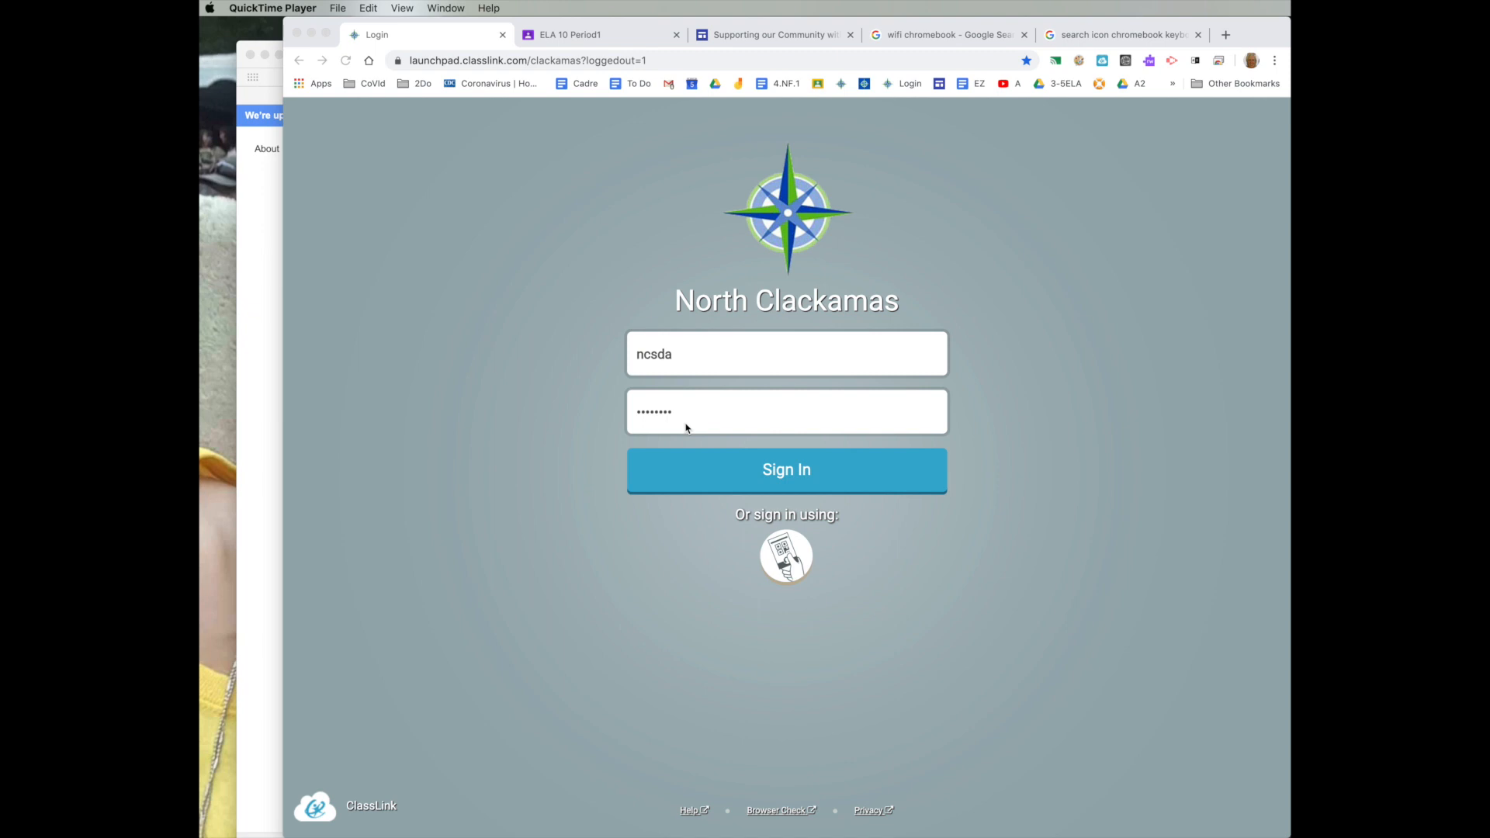
mouse_move(757, 444)
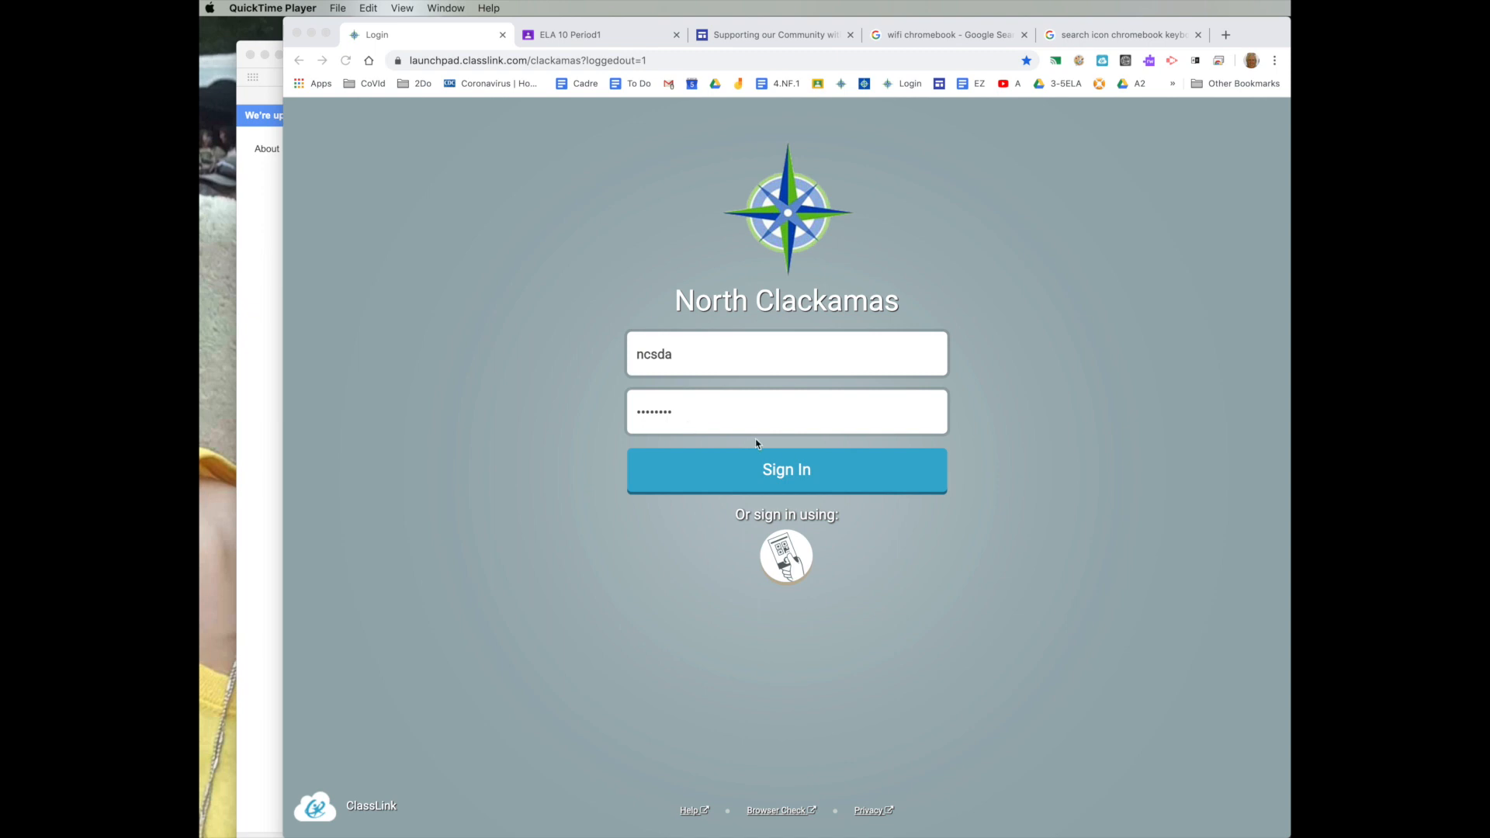
mouse_move(797, 487)
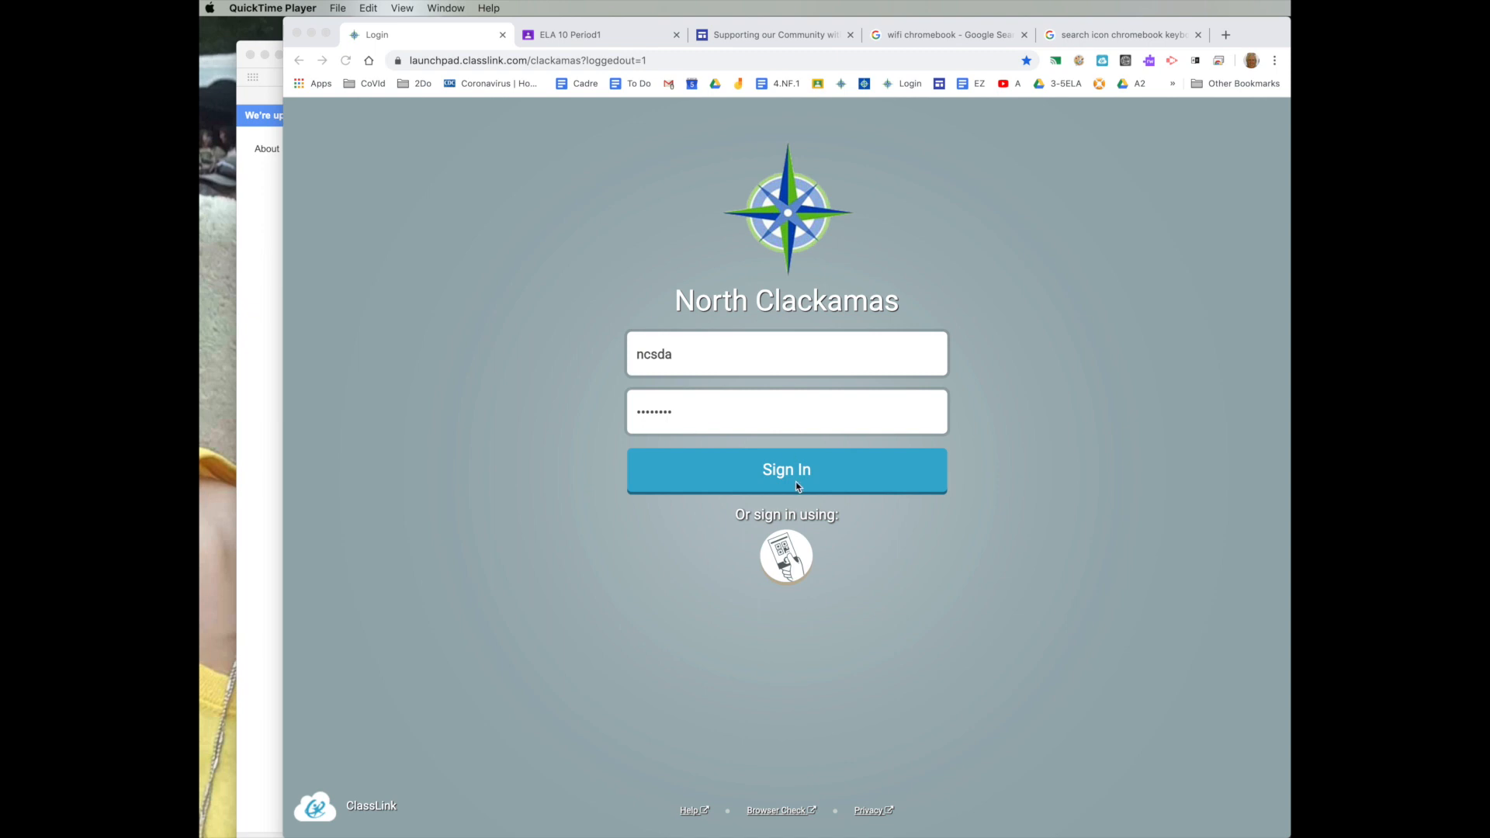
mouse_move(833, 560)
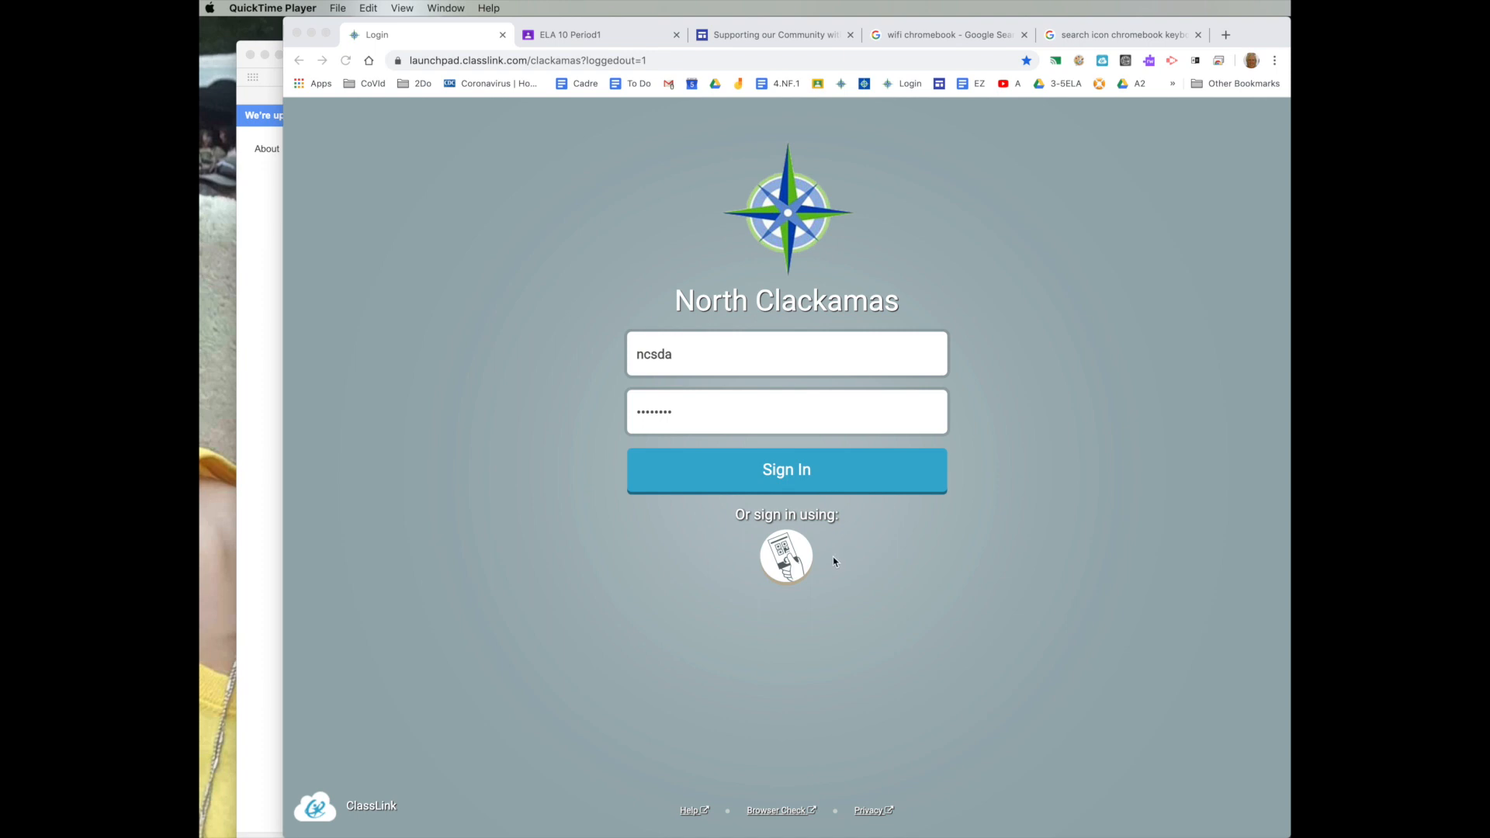
mouse_move(787, 566)
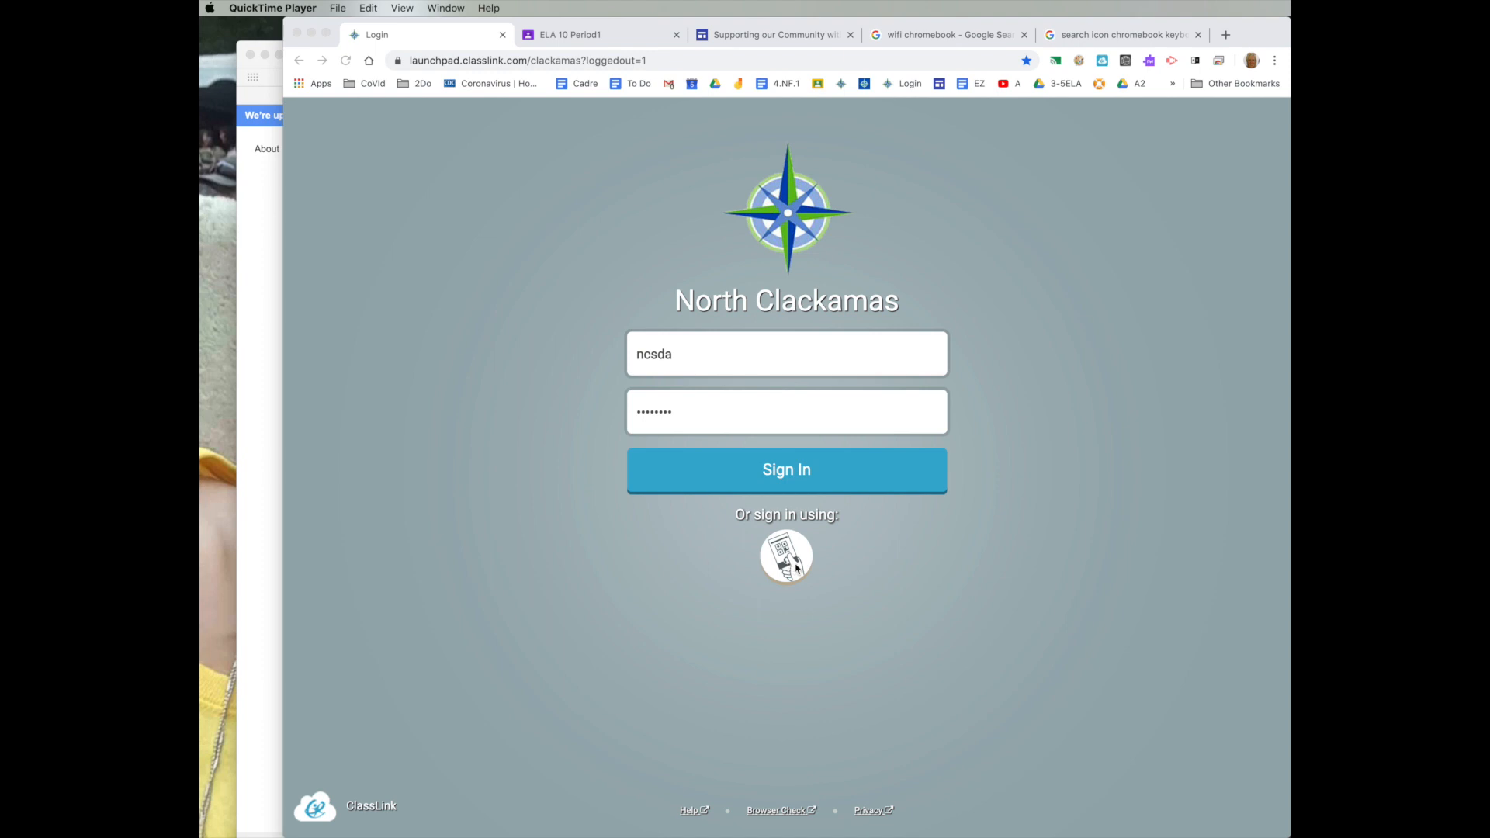
Step: Submit the entered credentials to ClassLink and load the My Apps dashboard
click(787, 470)
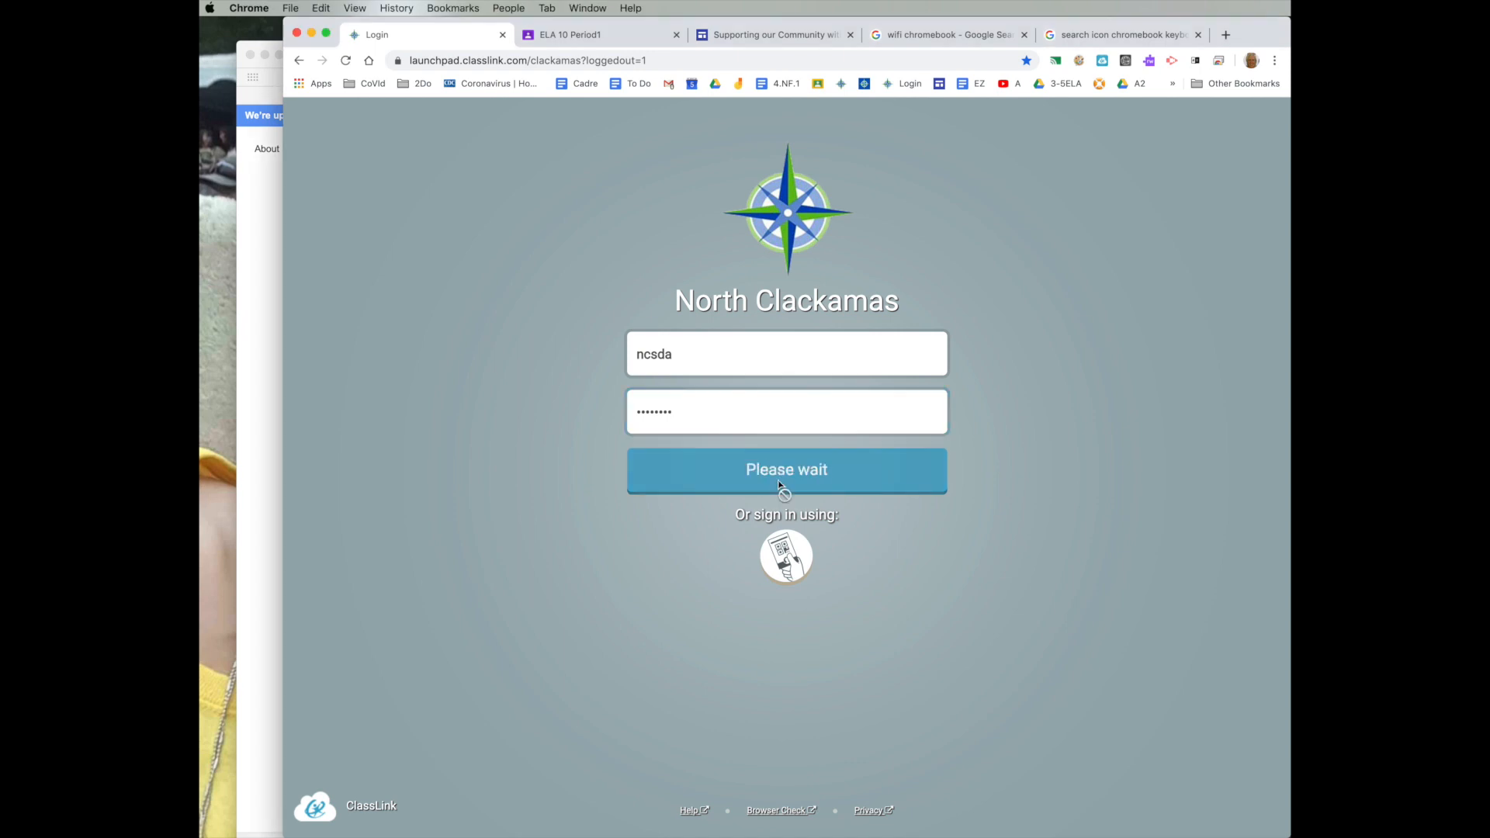
click(787, 470)
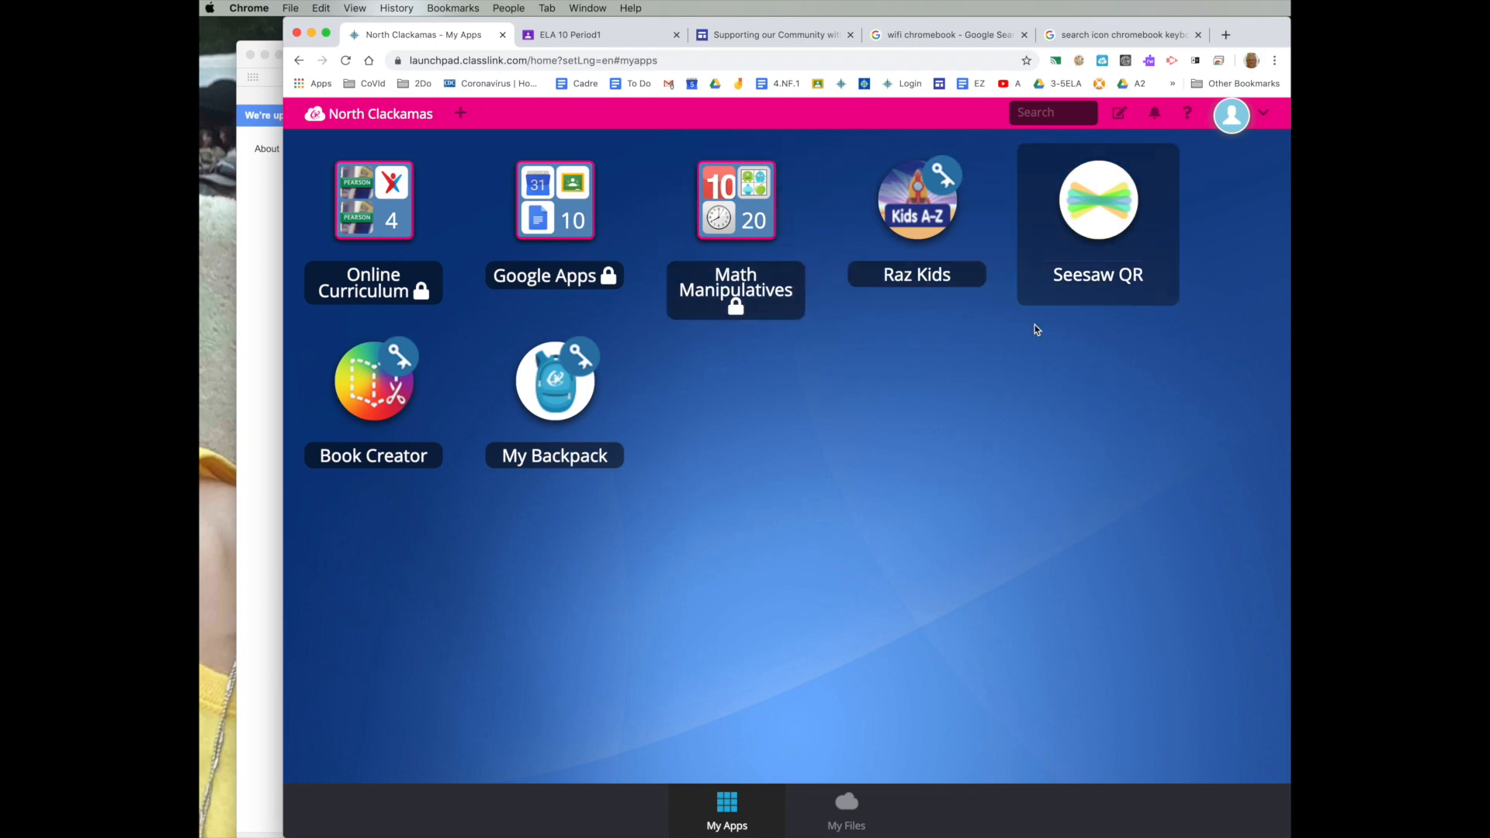
mouse_move(736, 200)
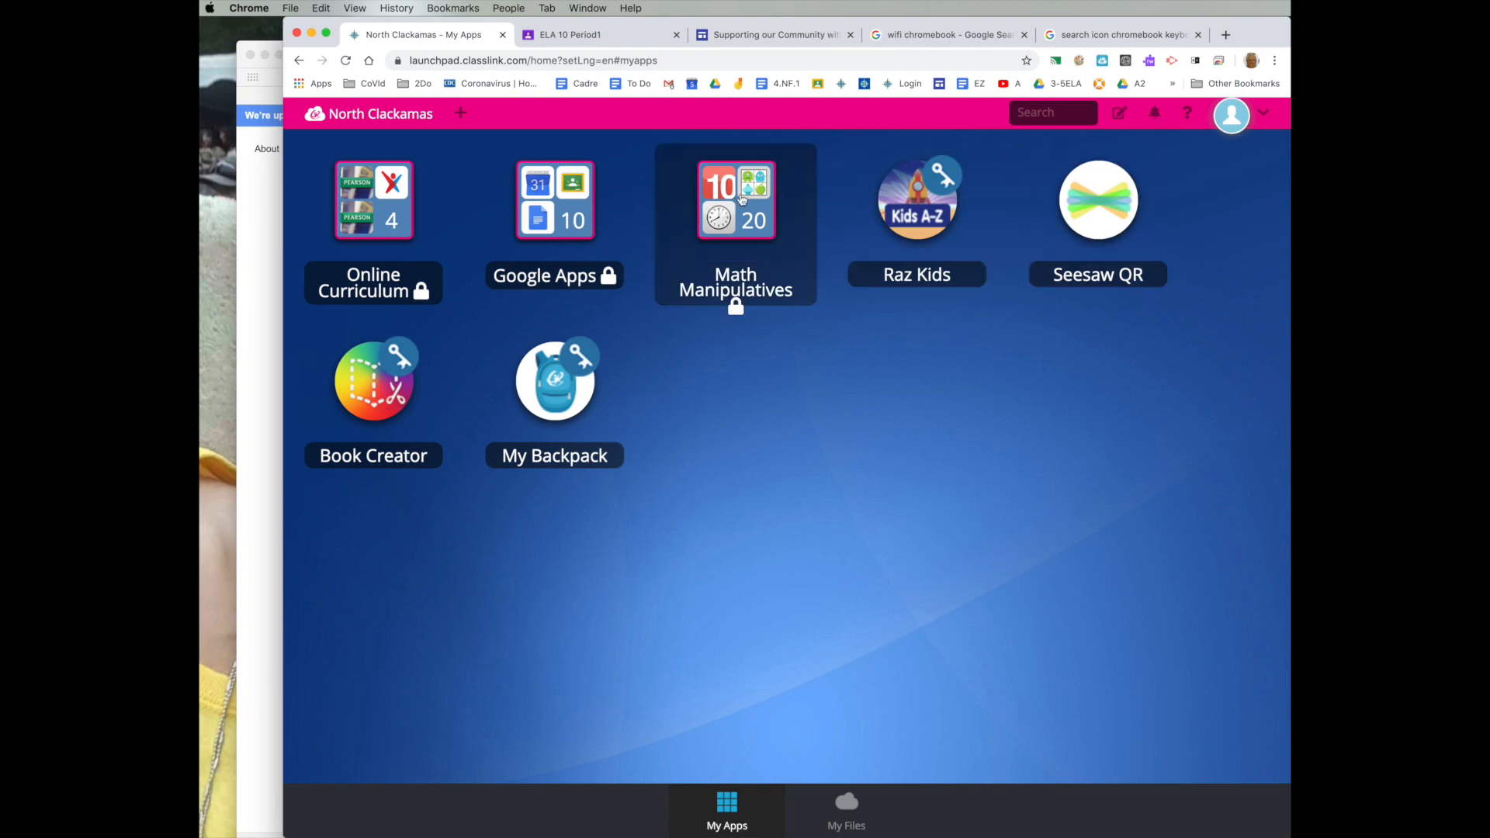
mouse_move(555, 200)
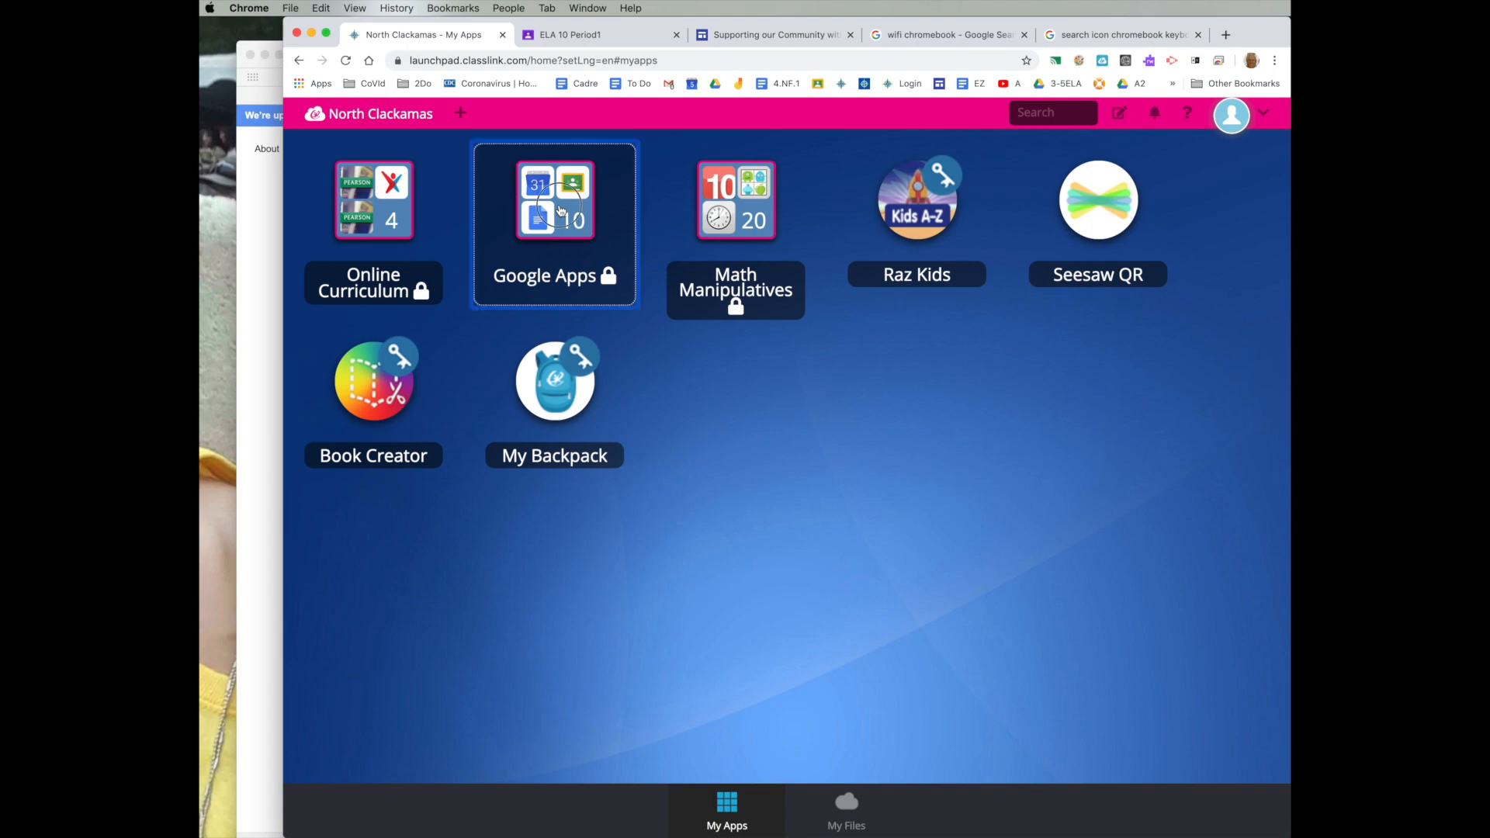
click(554, 199)
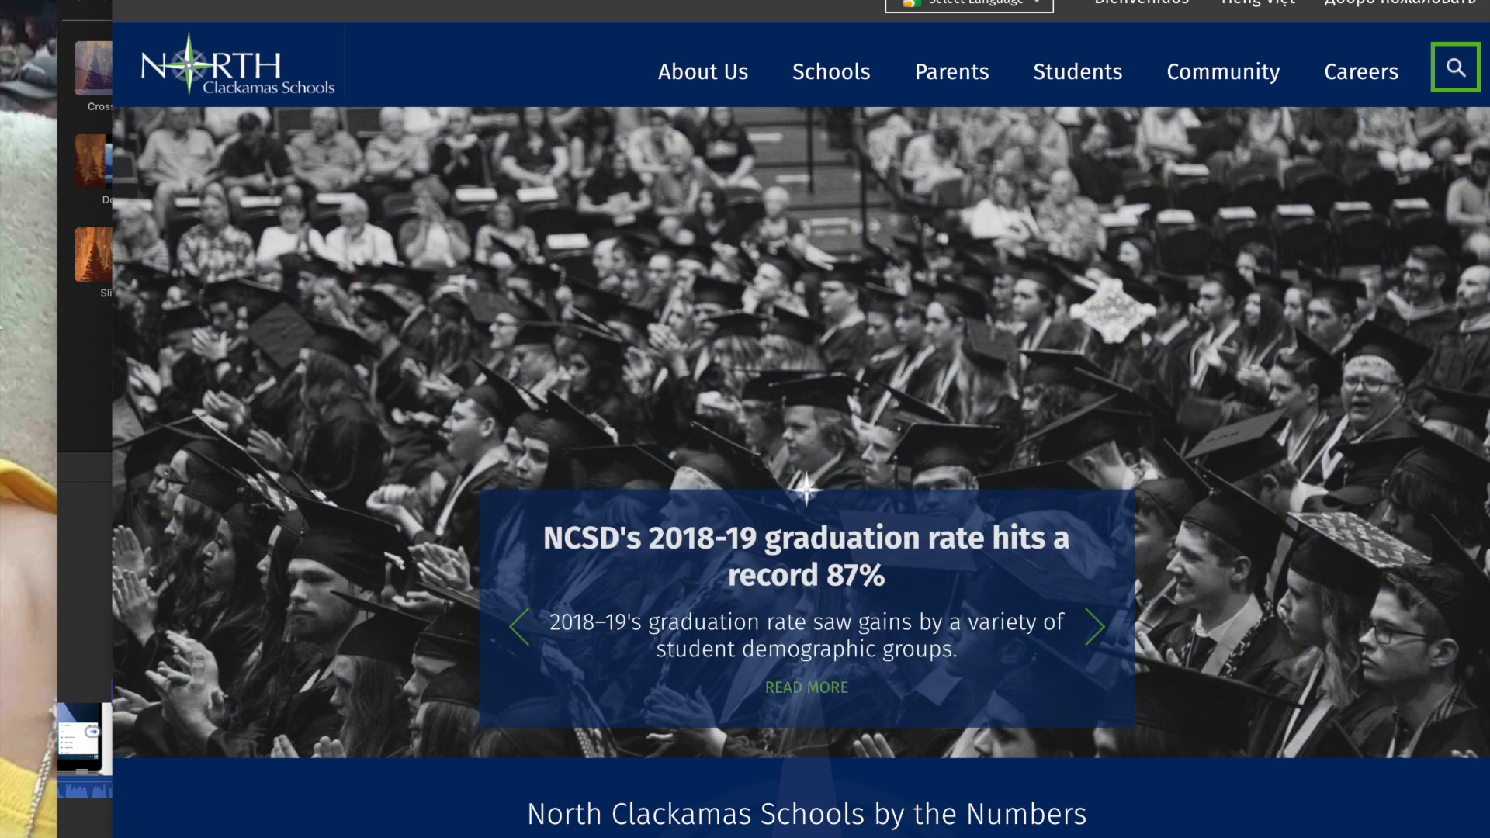
mouse_move(749, 76)
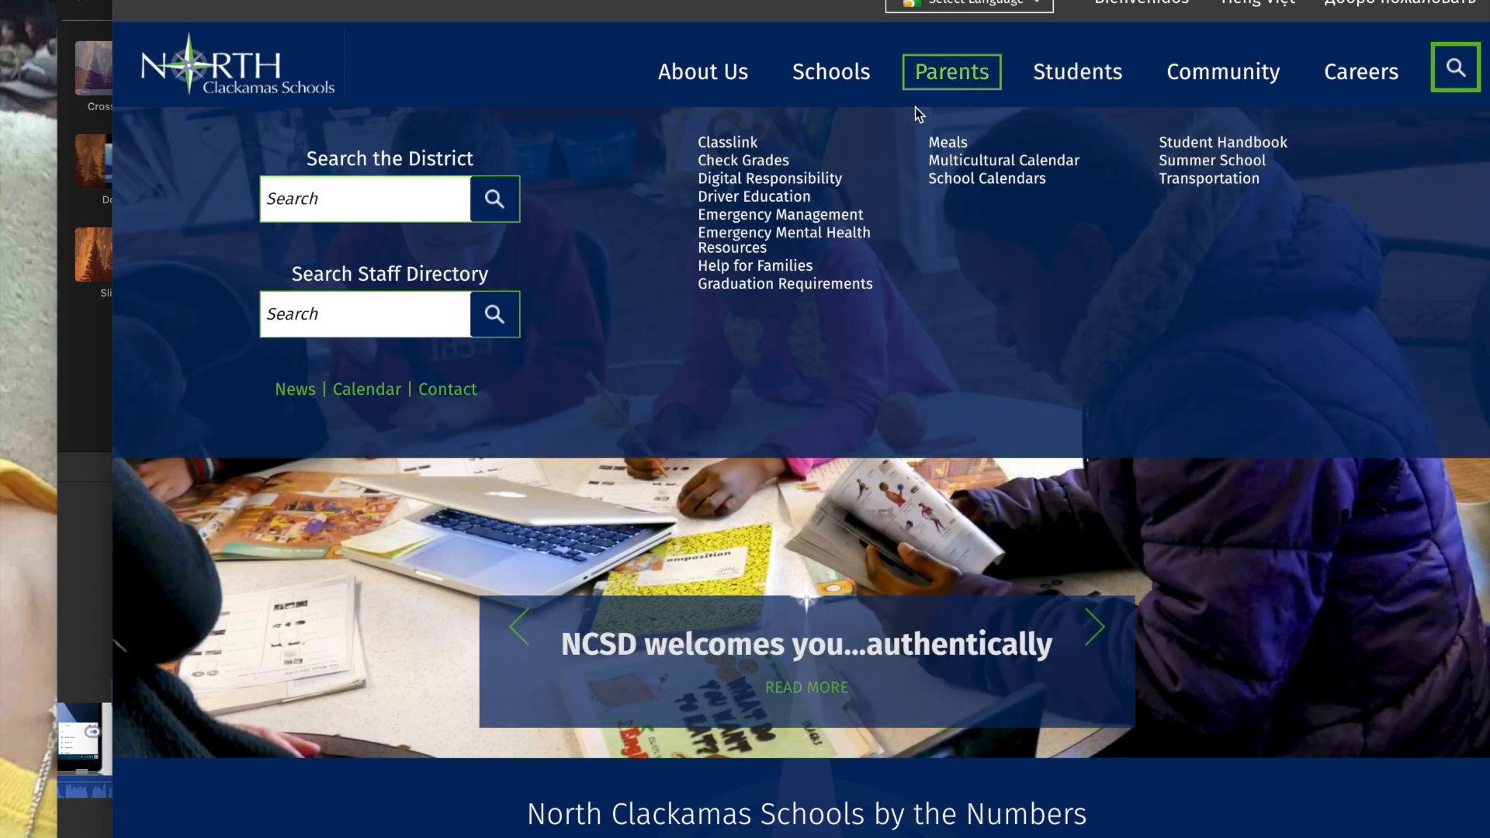
Step: Follow the Classlink link under Parents on the North Clackamas Schools homepage
click(727, 143)
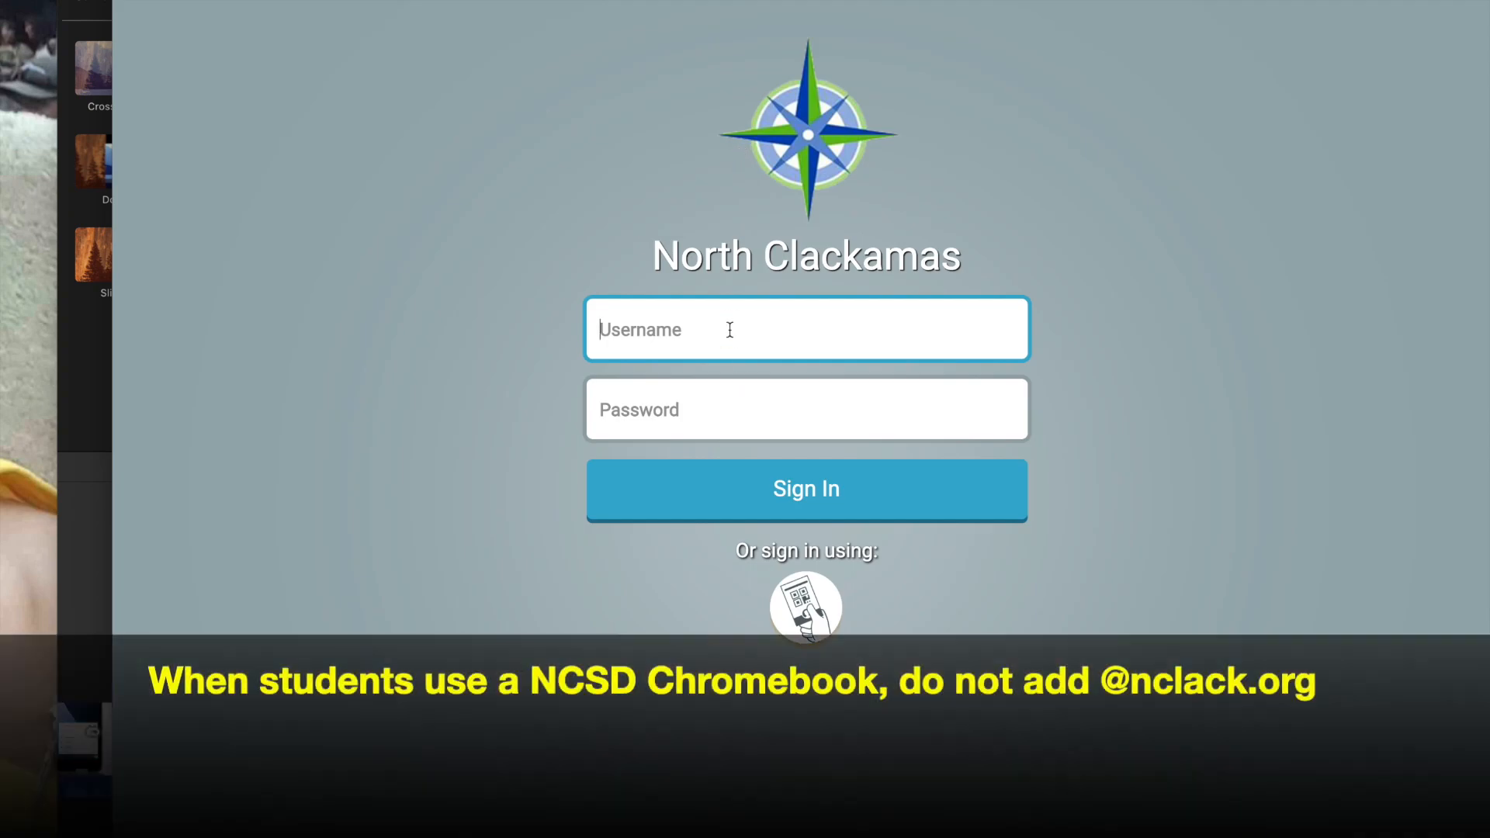
Step: Enter 'ncsda' as the ClassLink username
text(nc)
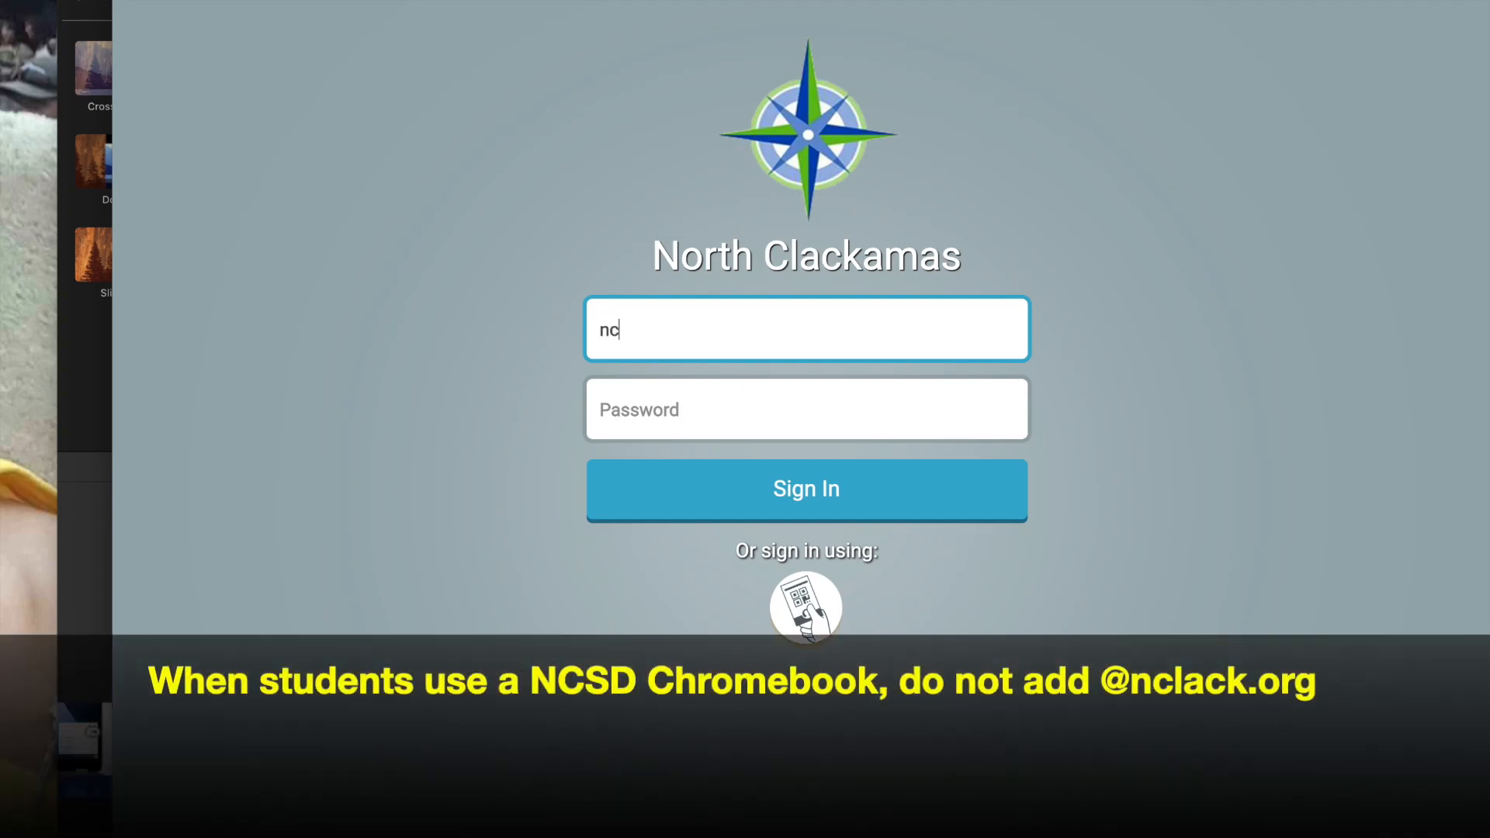
text(sda)
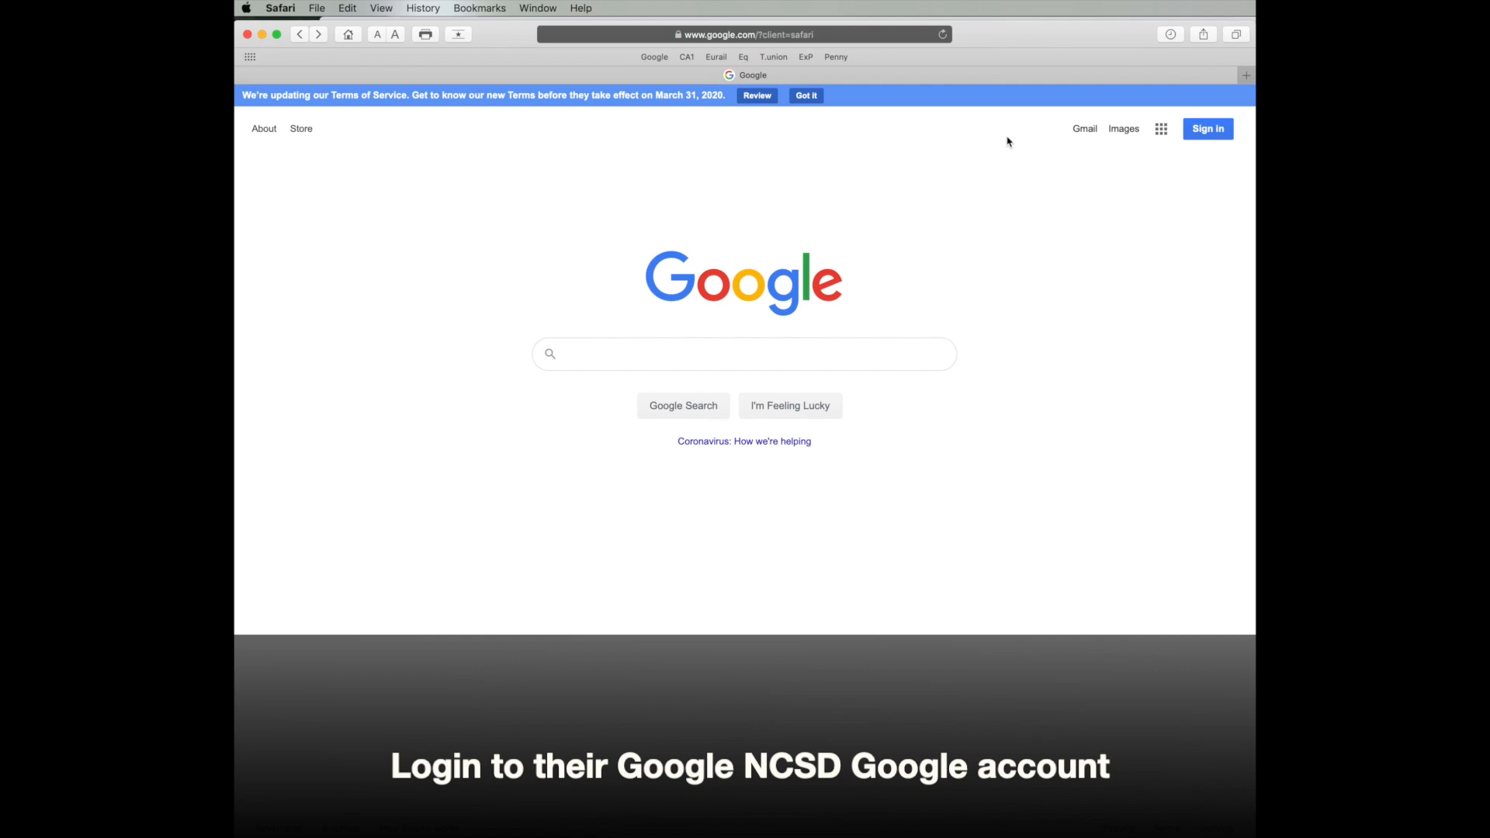
mouse_move(850, 179)
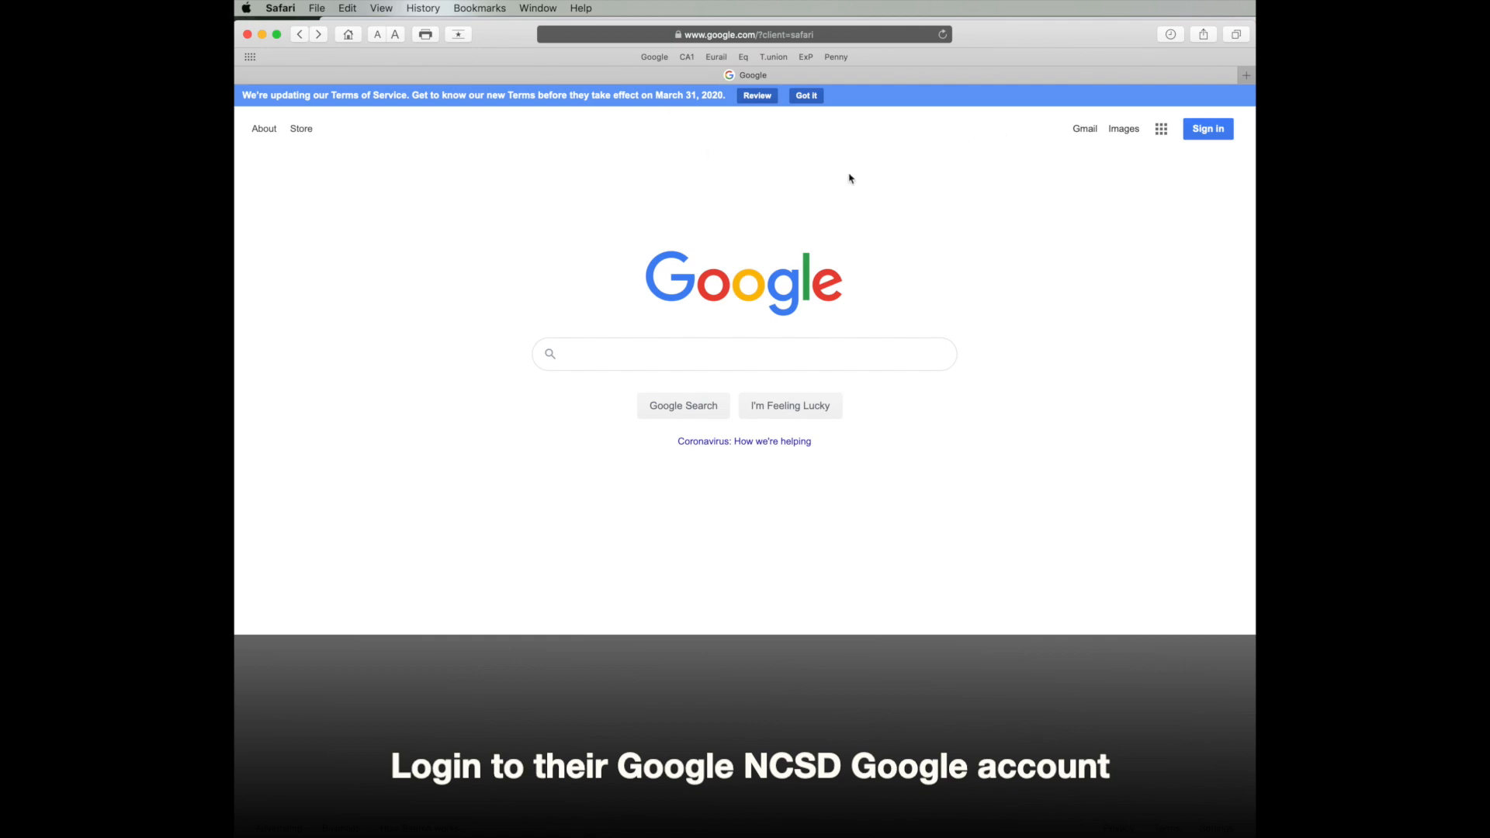
mouse_move(881, 182)
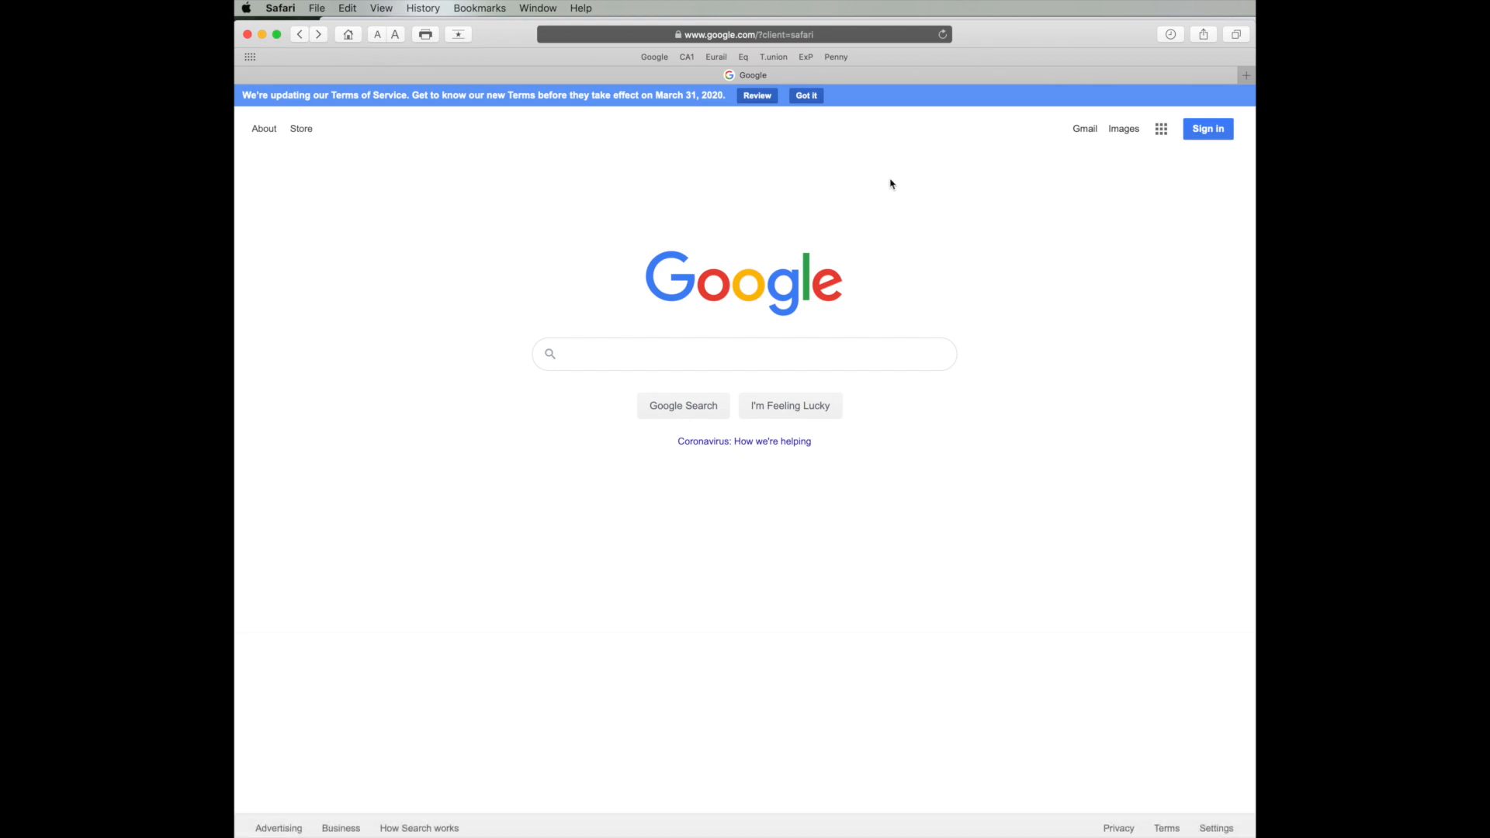
click(1208, 128)
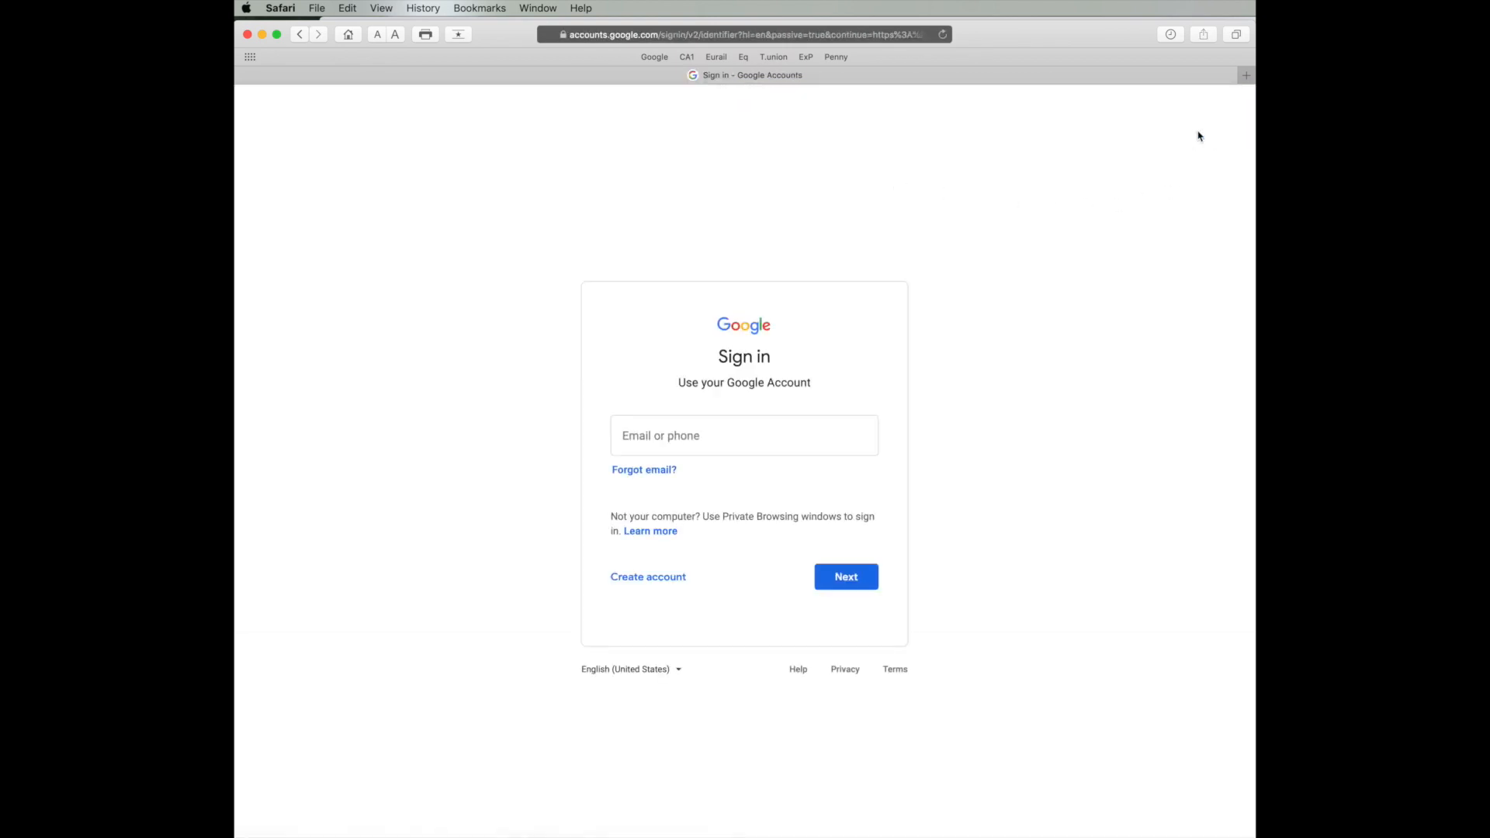
click(743, 435)
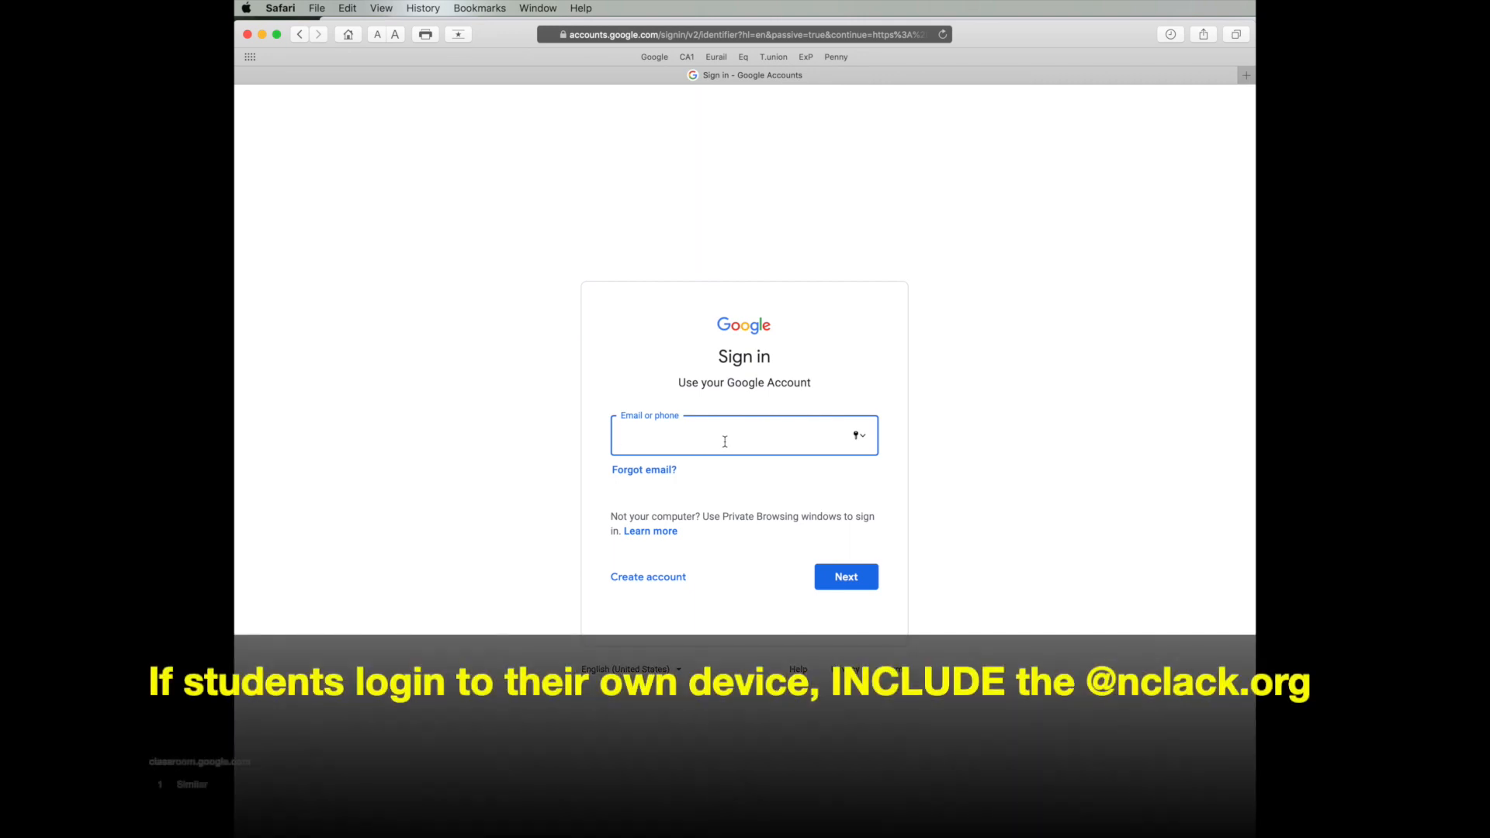
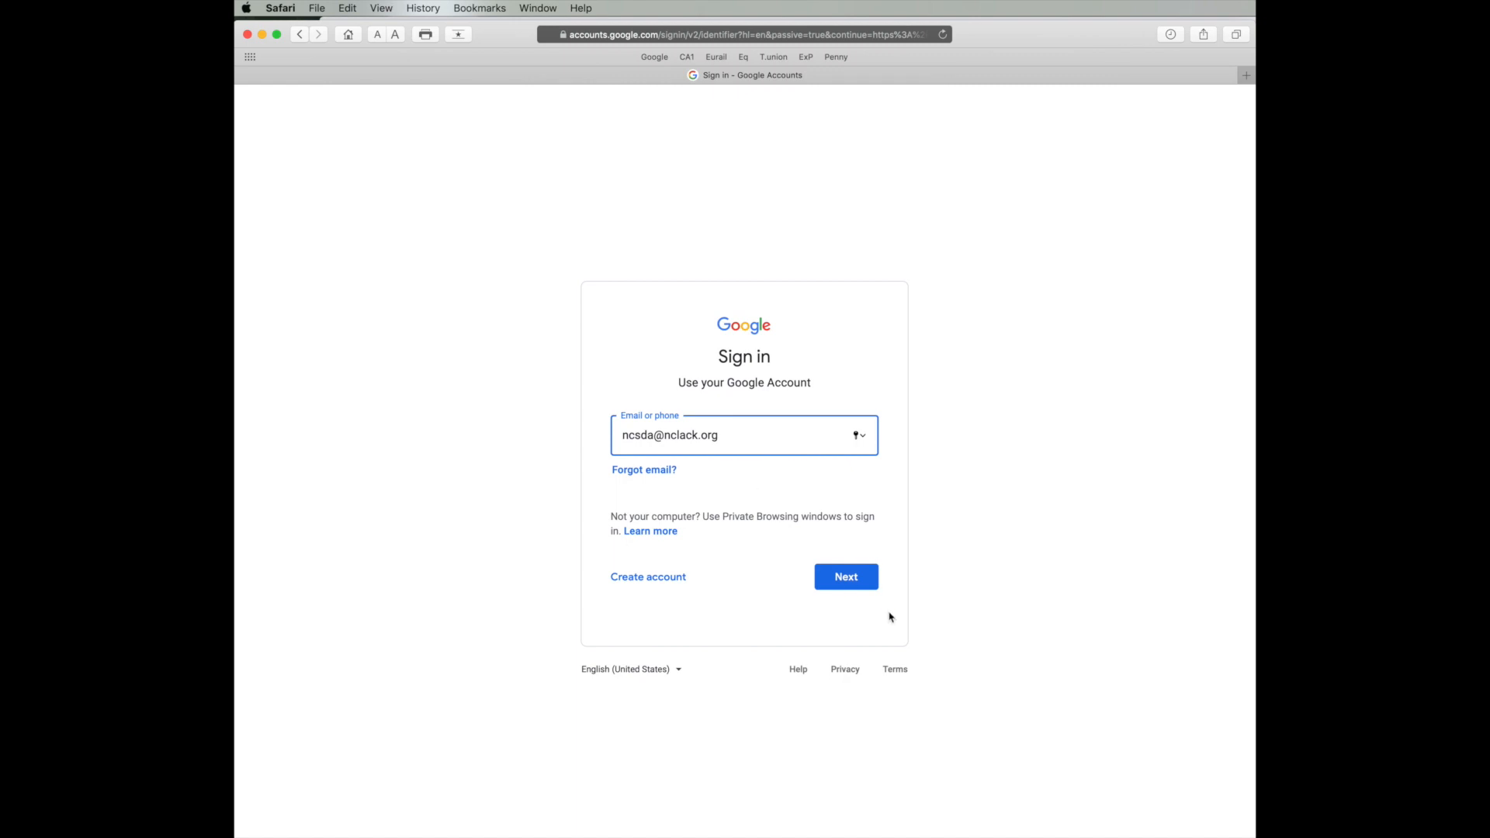
click(845, 577)
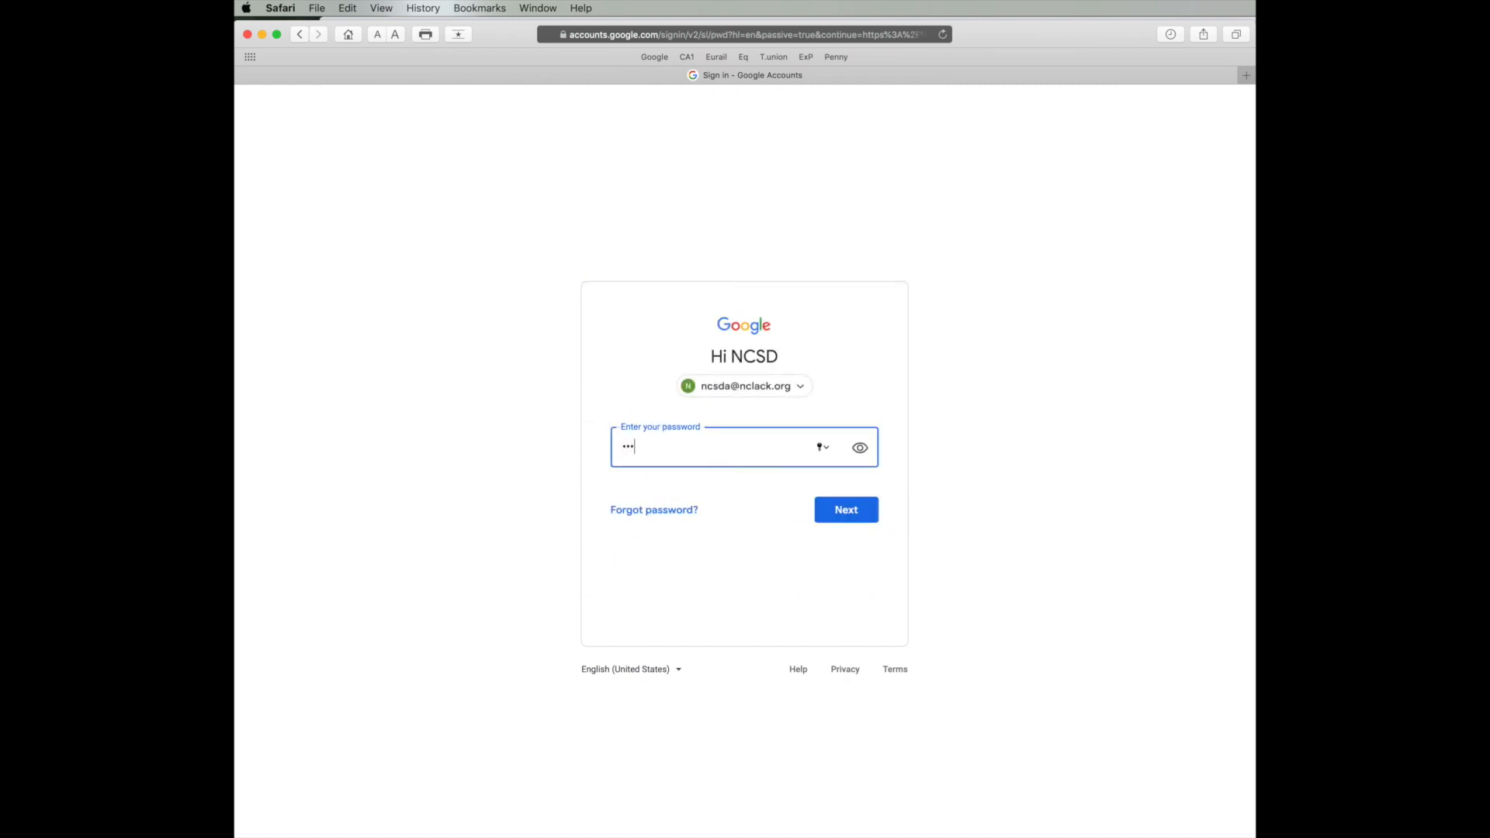
text(password)
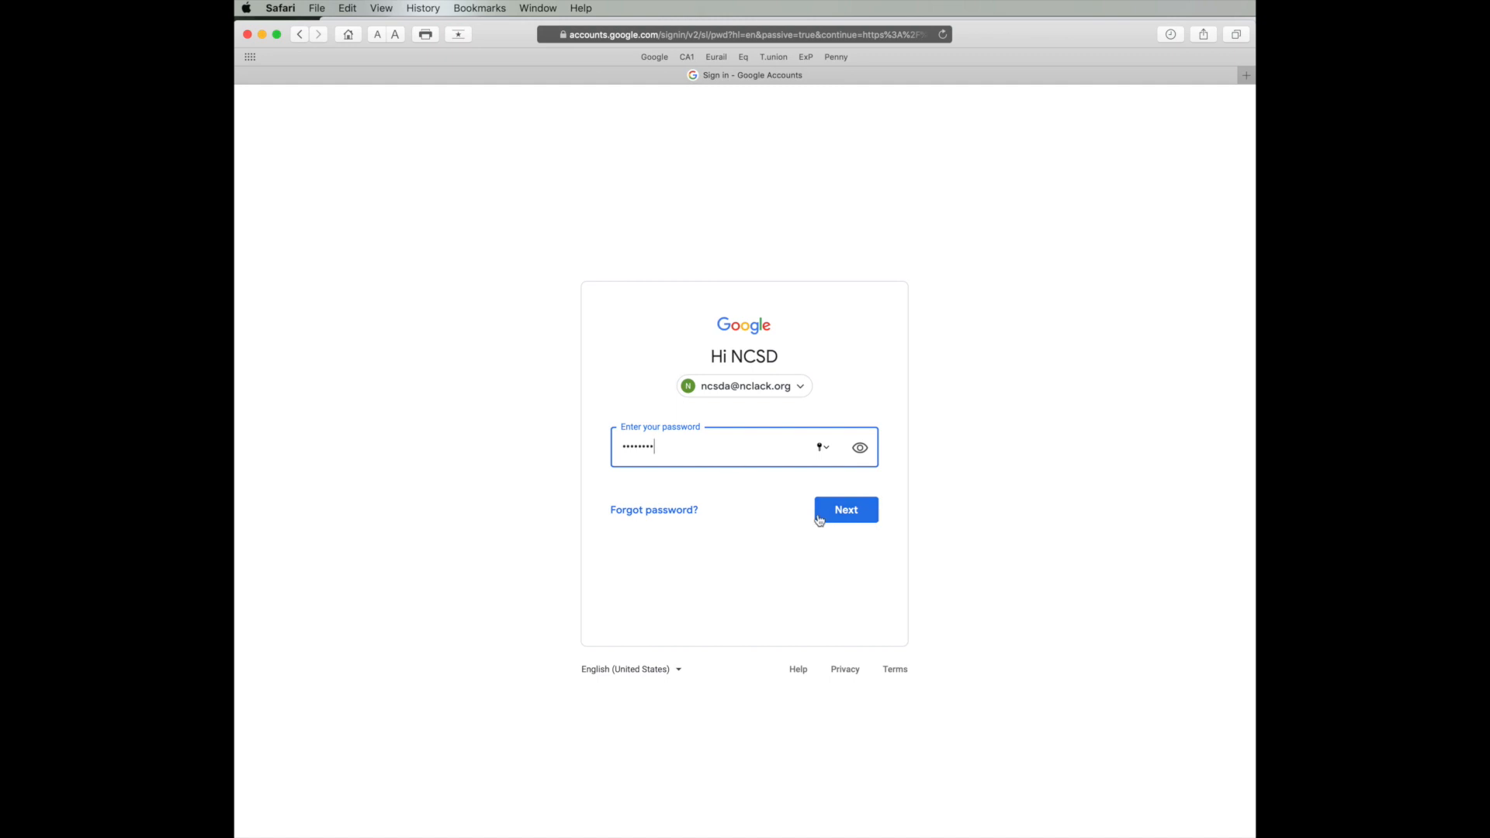
click(845, 509)
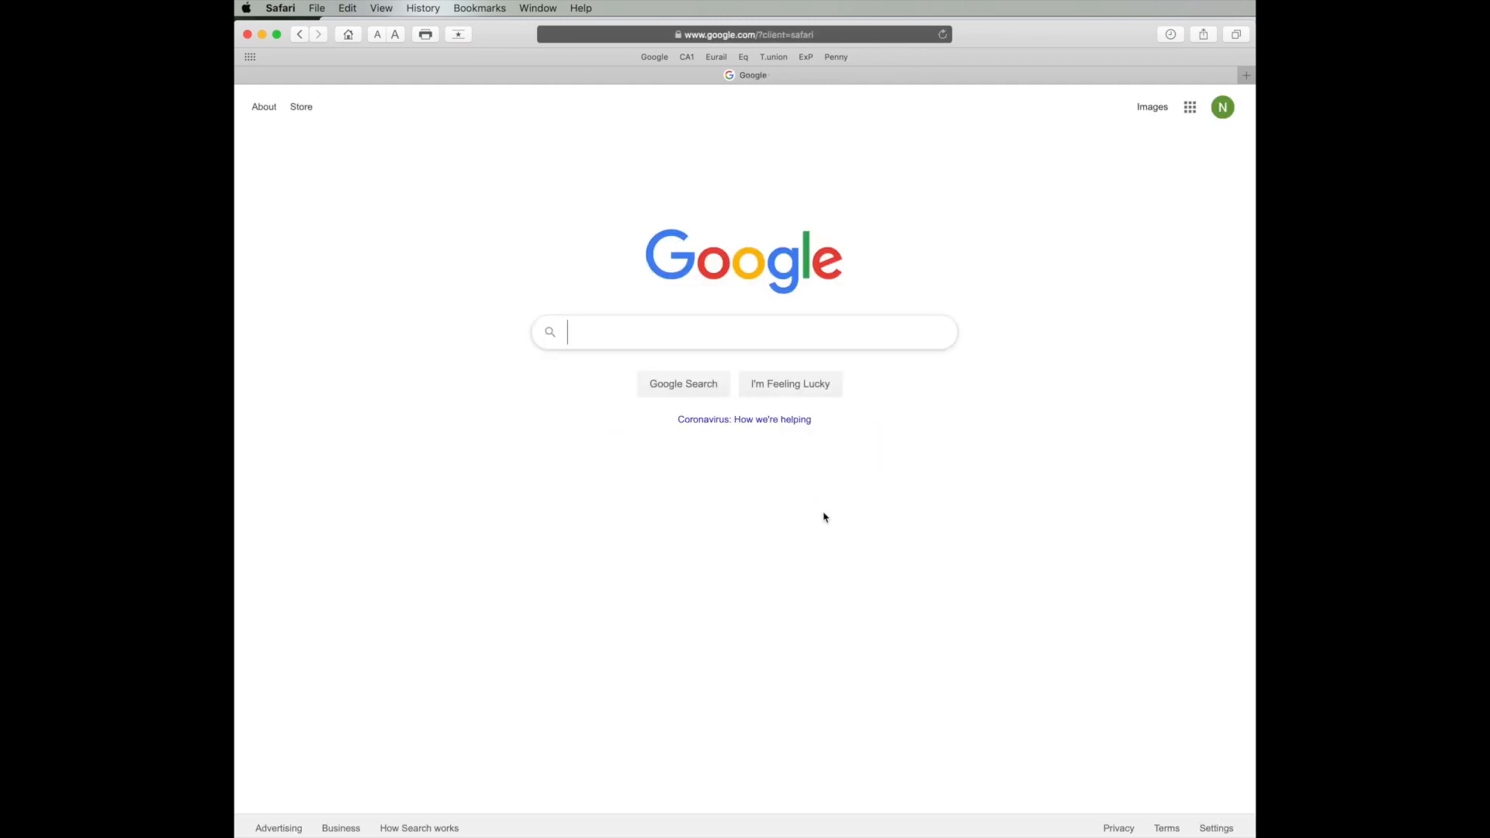
mouse_move(1097, 274)
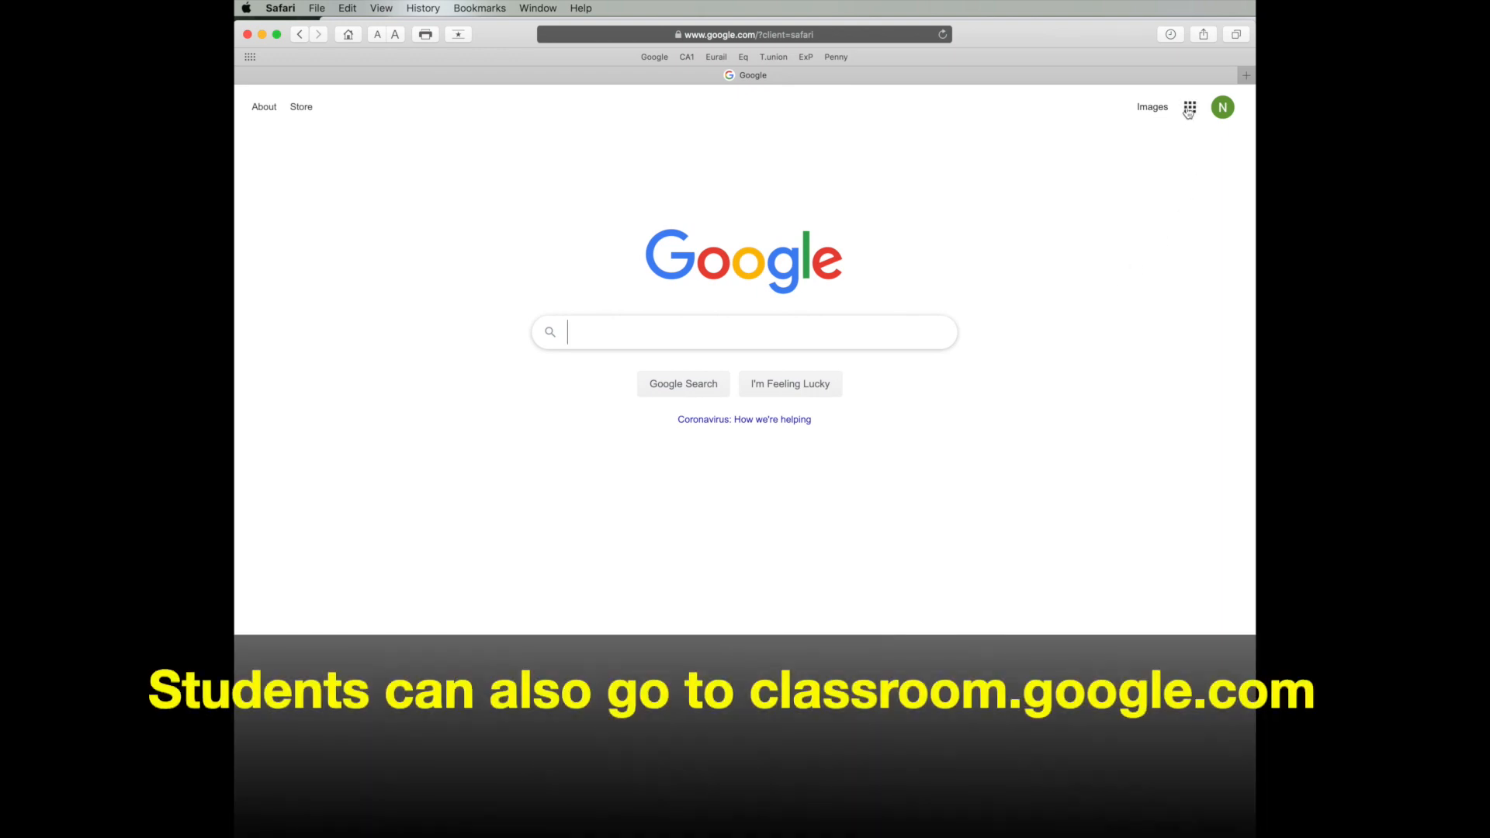
Step: Open Classroom from the Google apps grid beside the profile avatar
click(1190, 106)
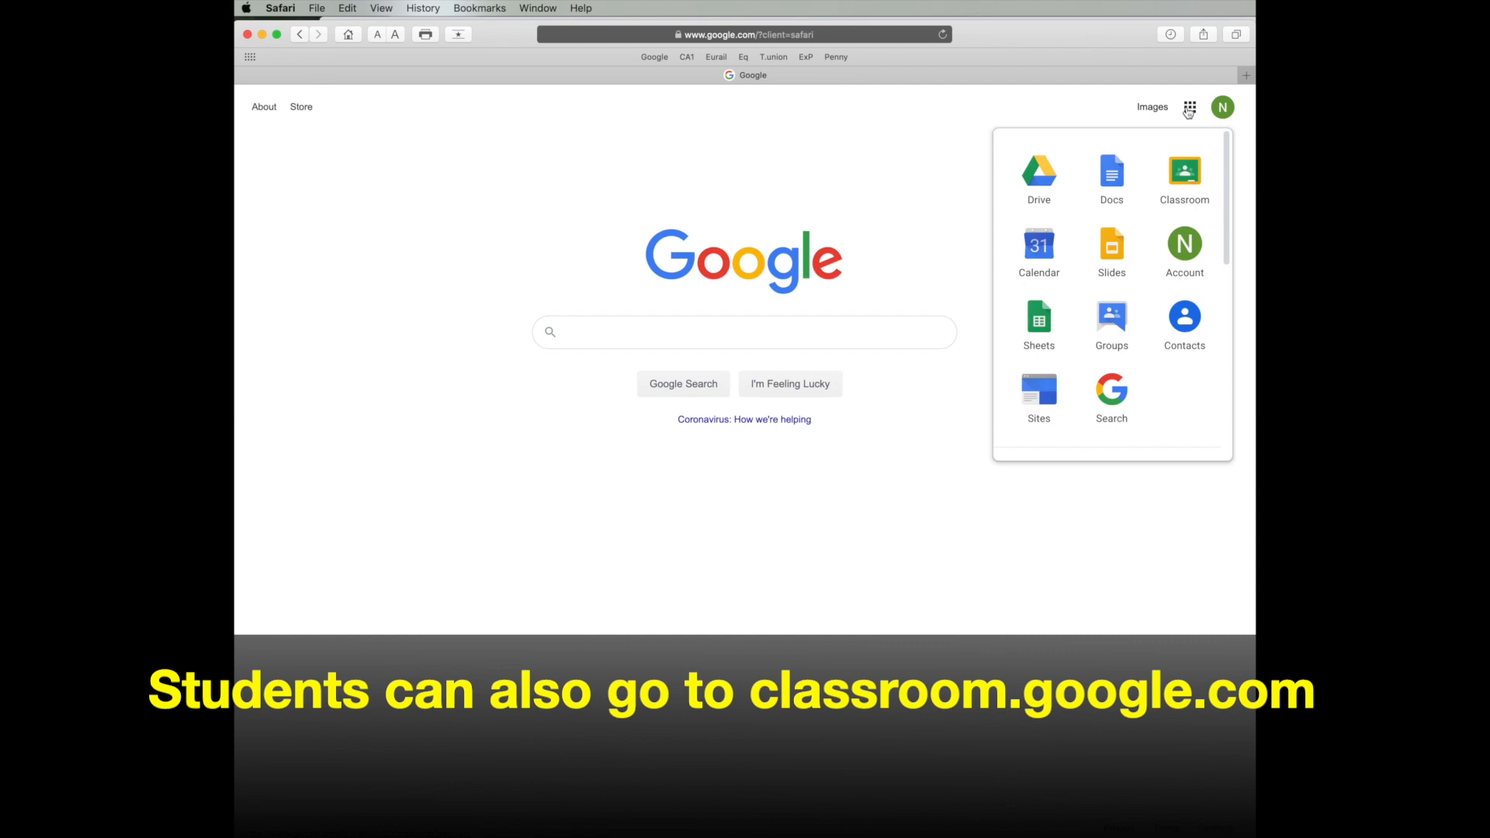
mouse_move(1184, 176)
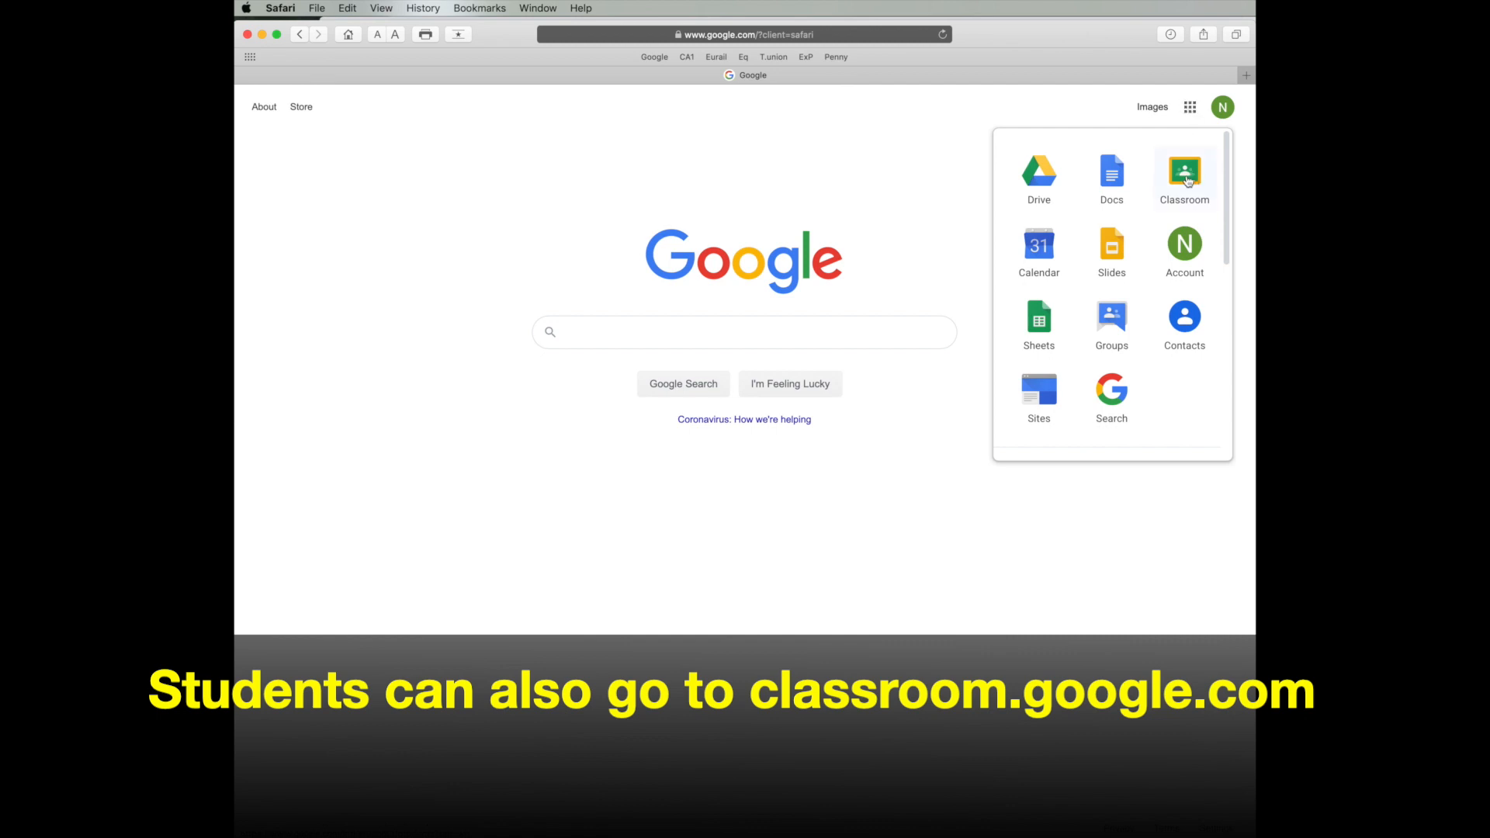
click(1184, 174)
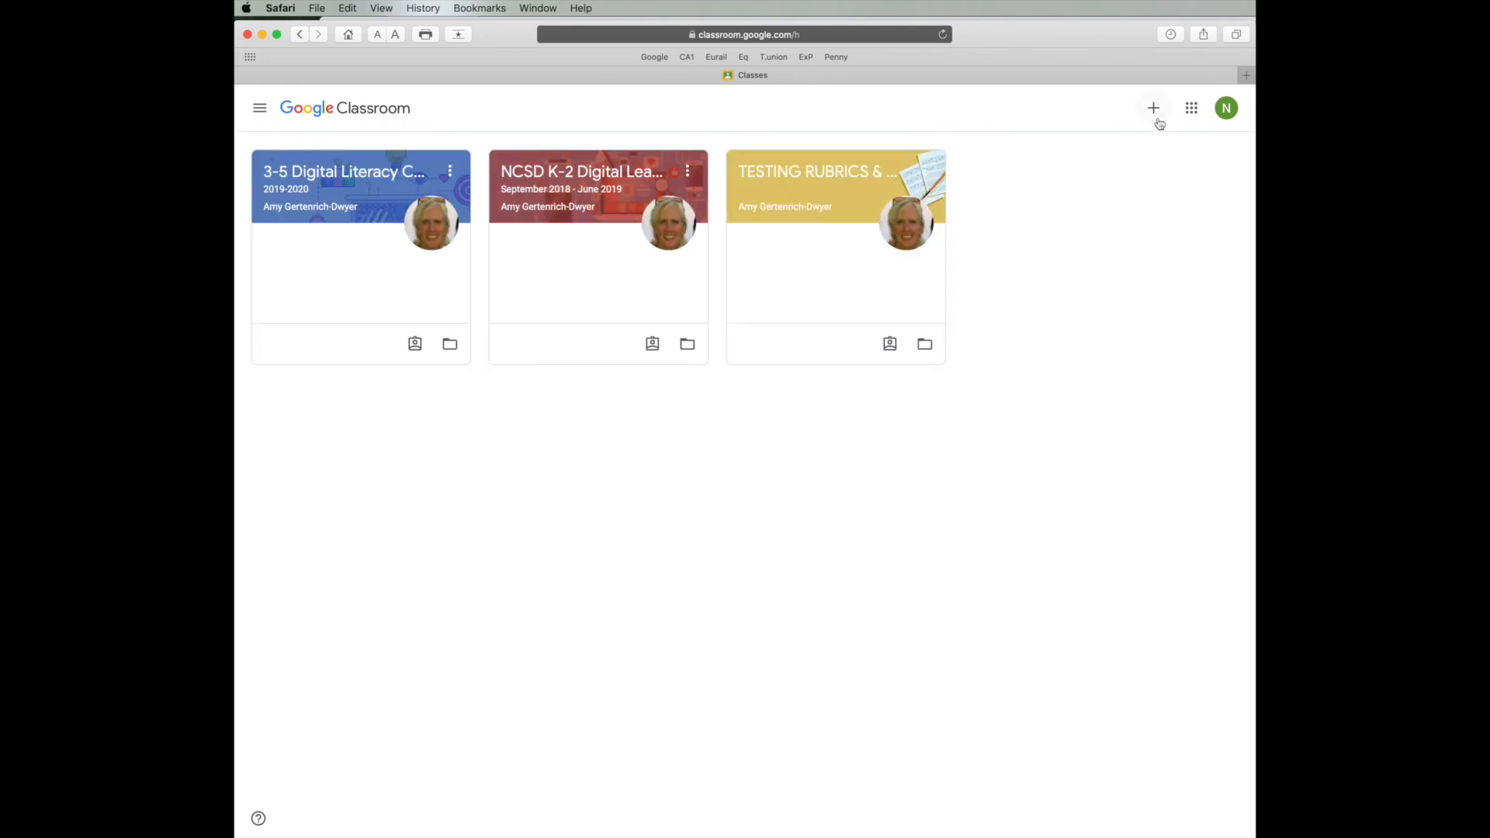
click(1153, 107)
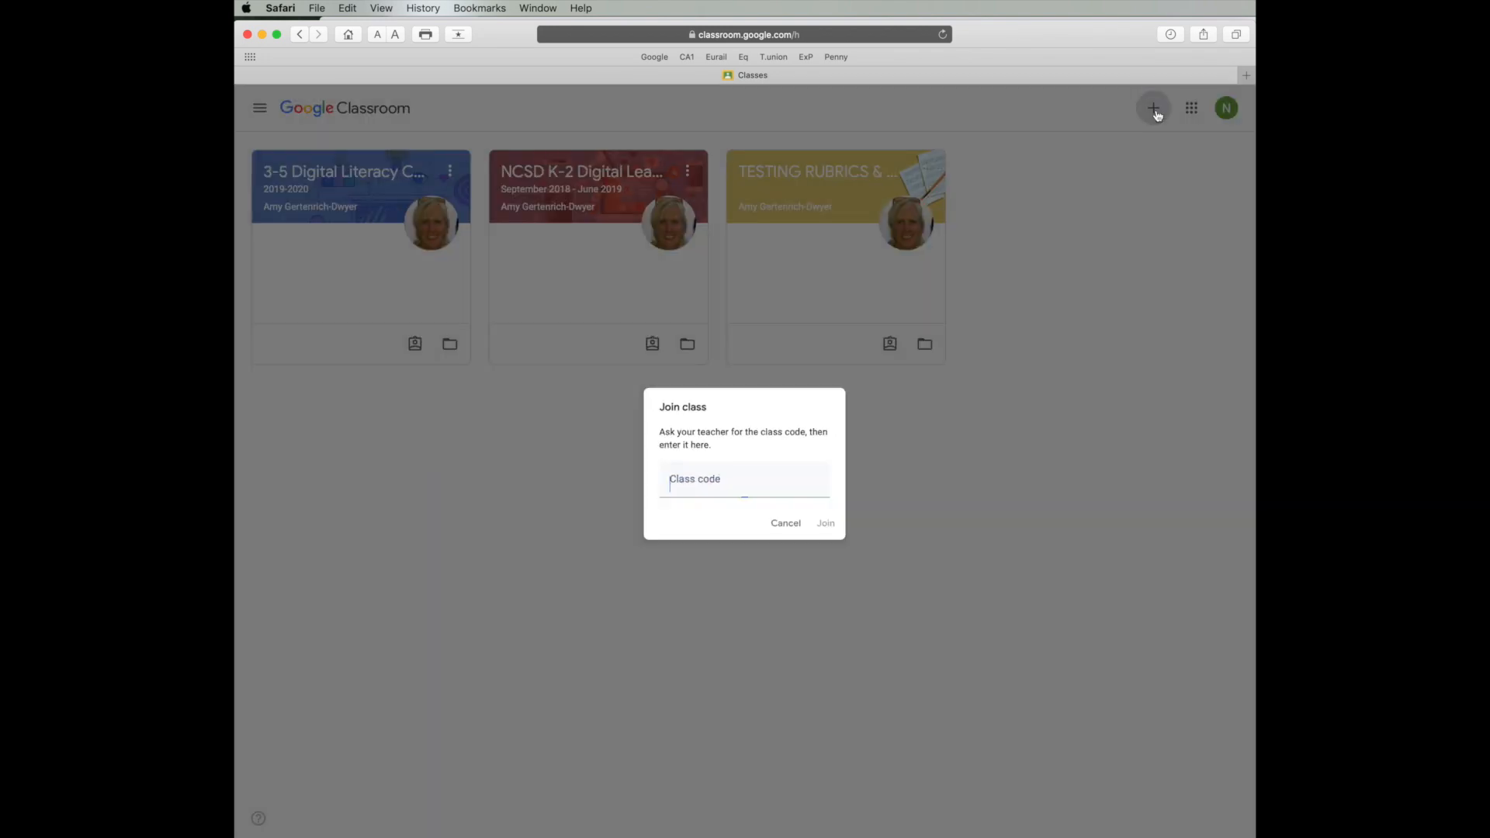
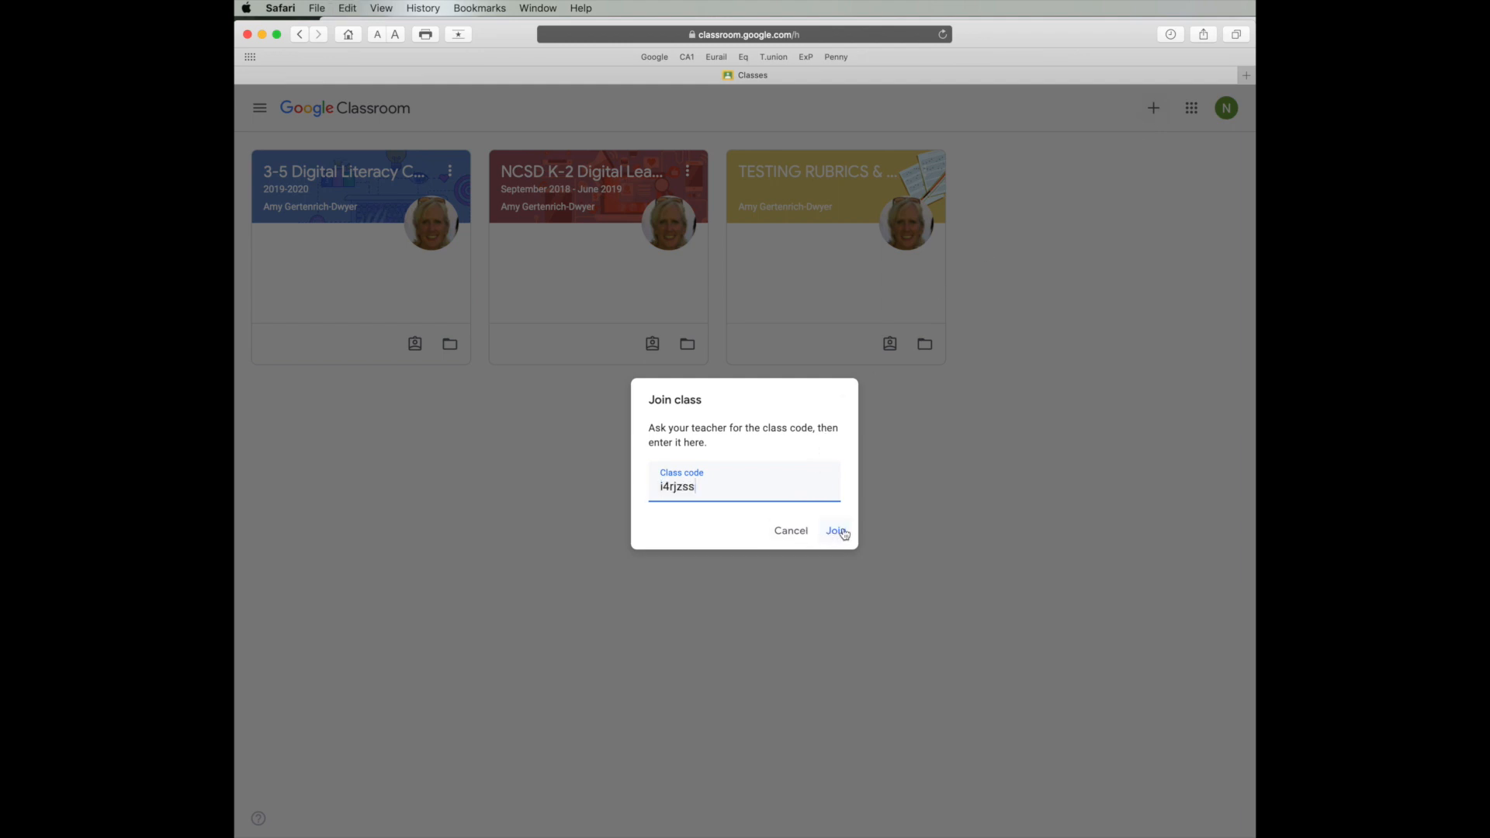
click(838, 530)
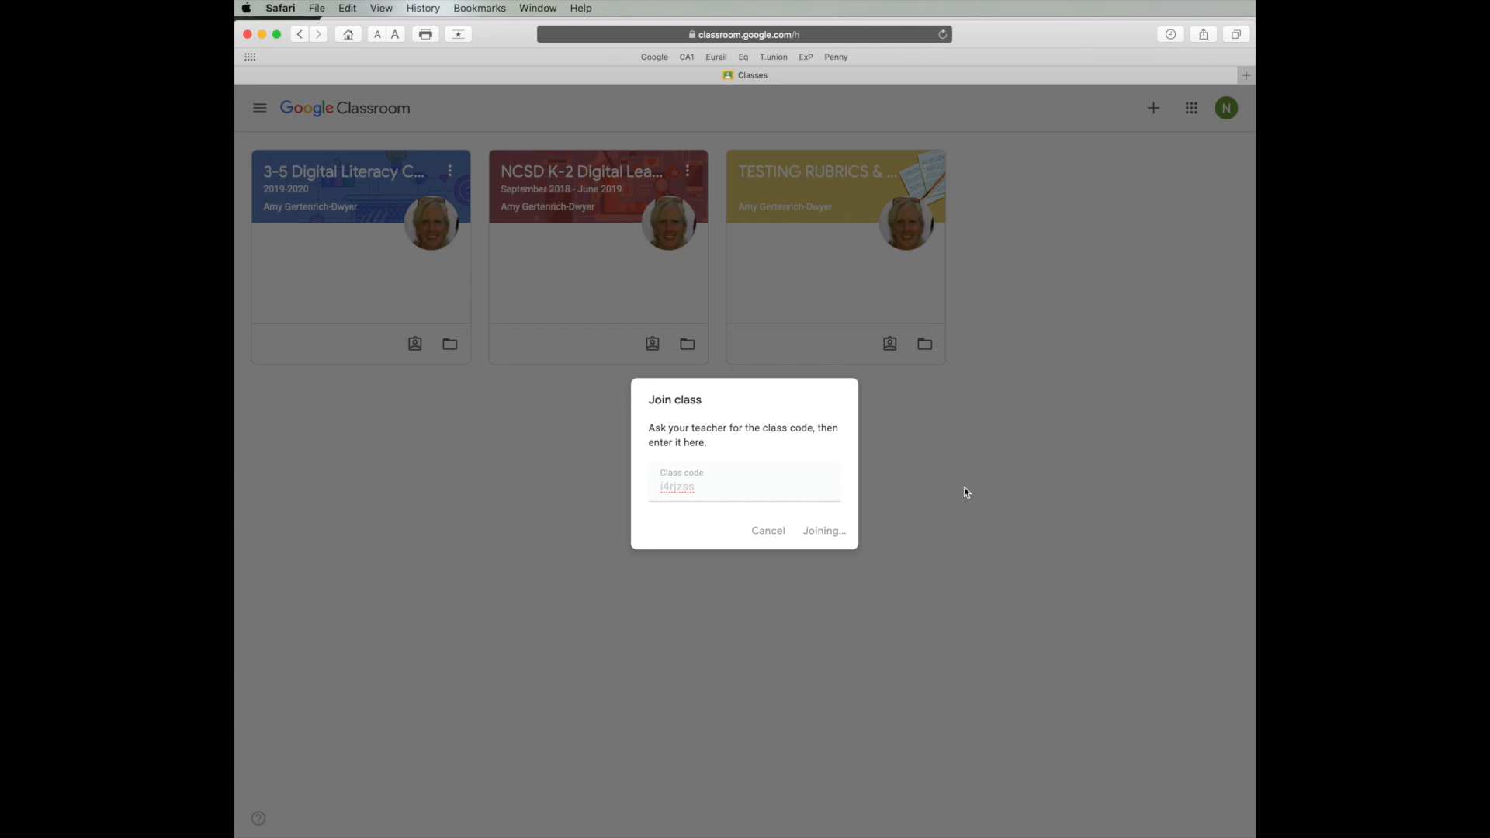
click(823, 530)
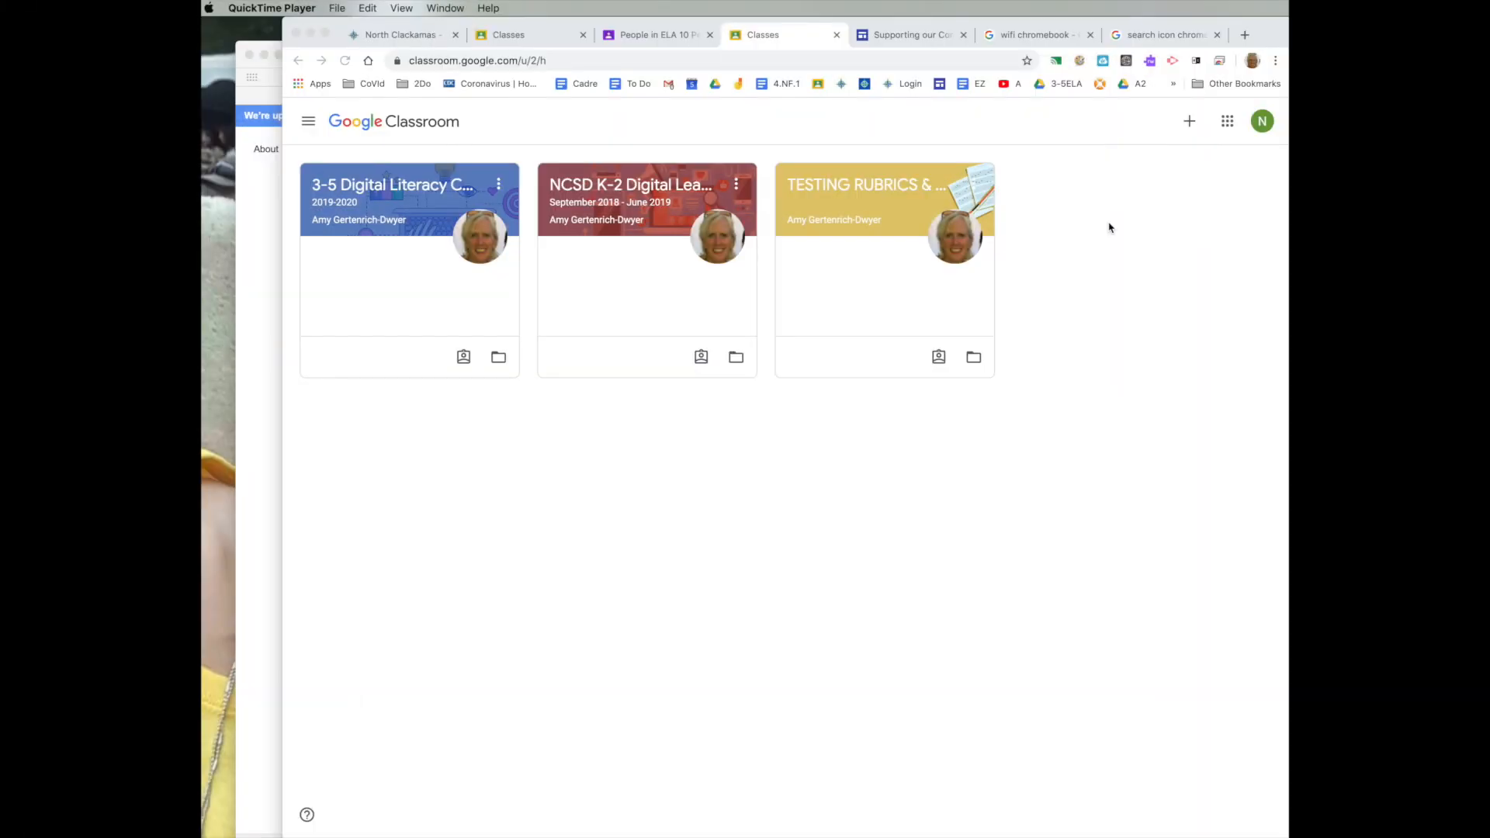
mouse_move(1088, 229)
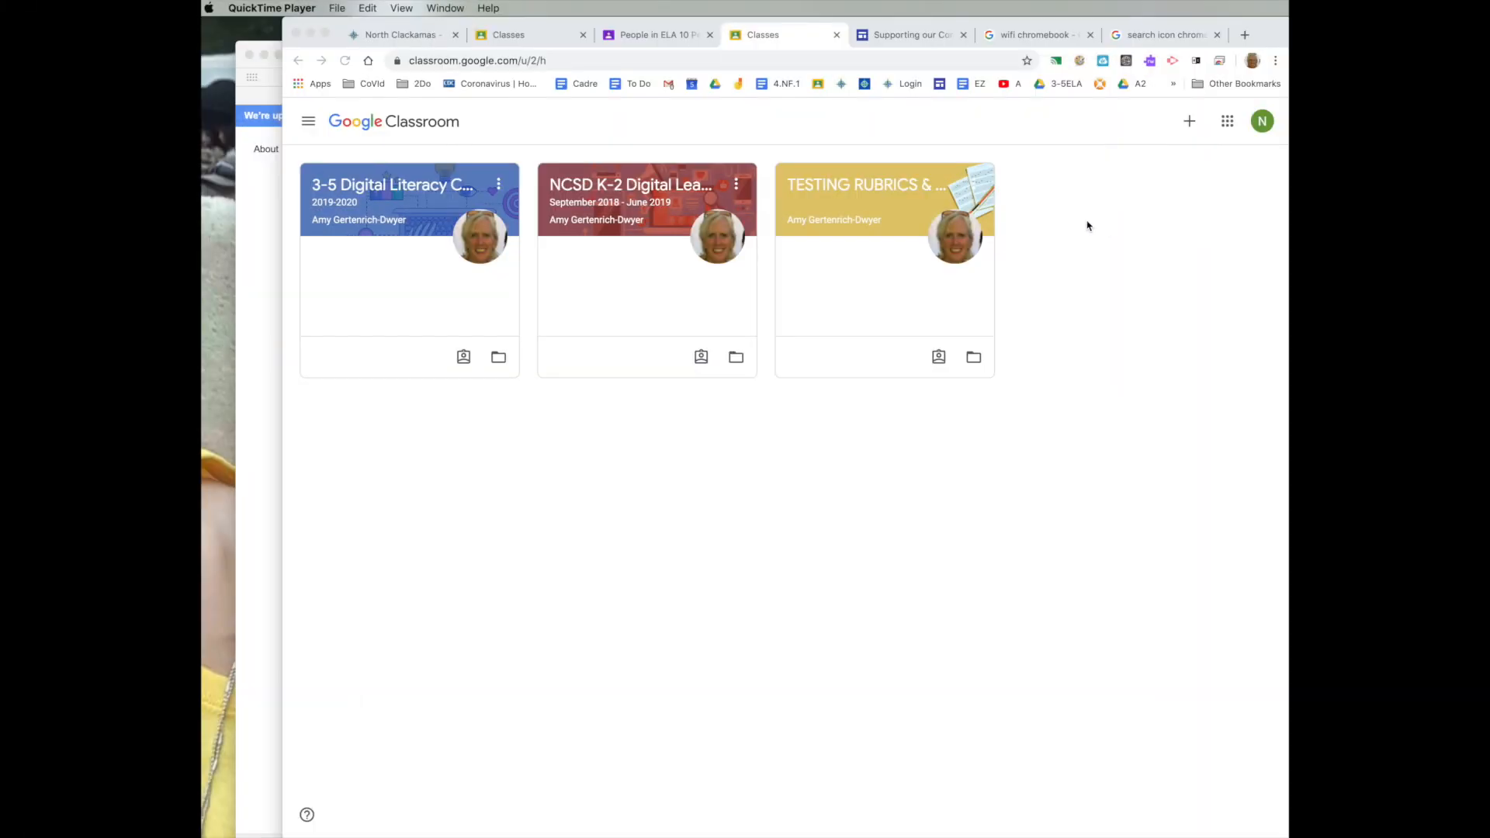
mouse_move(1021, 200)
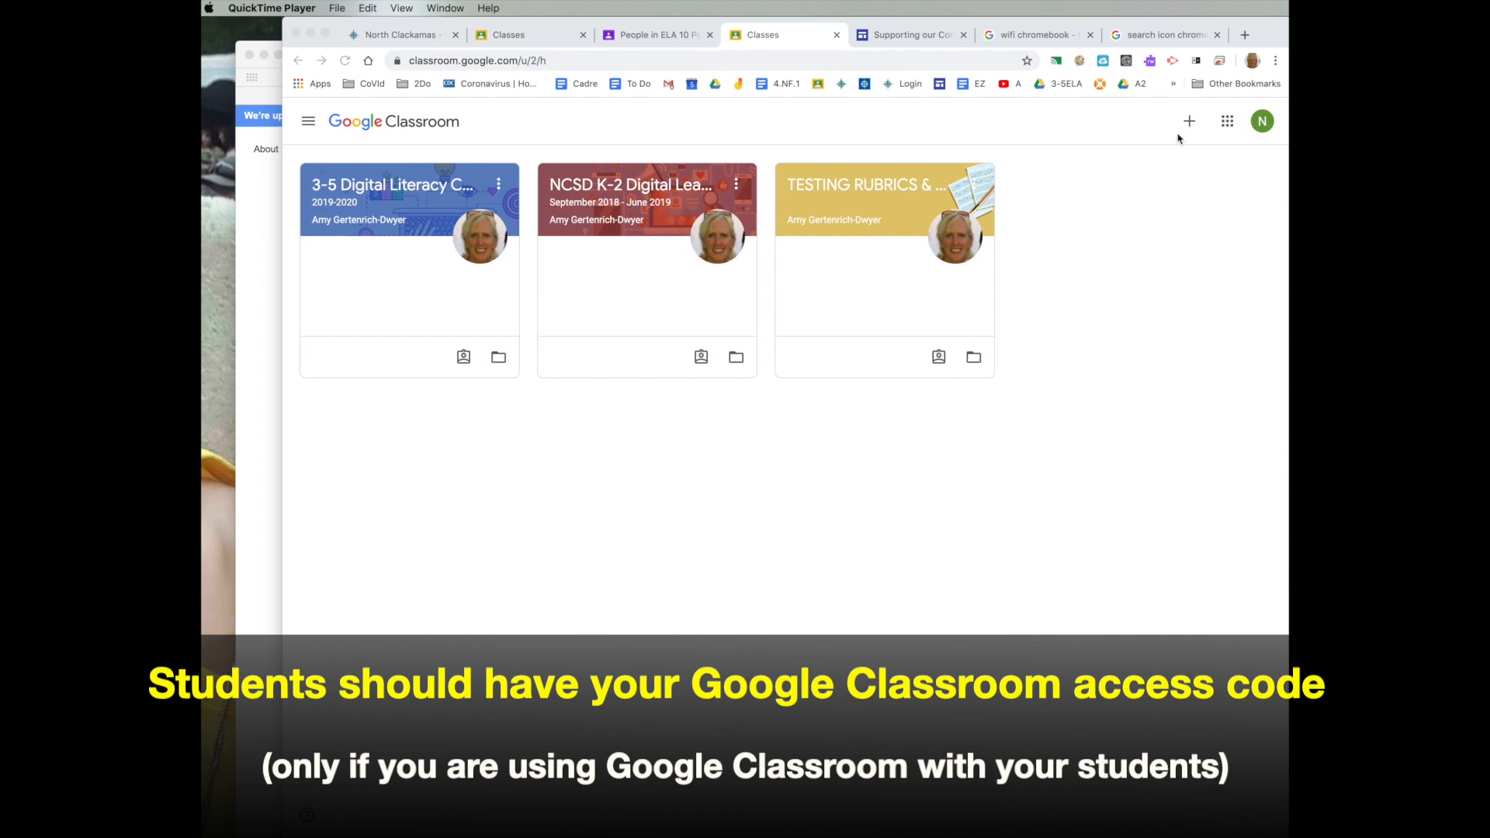
mouse_move(1189, 121)
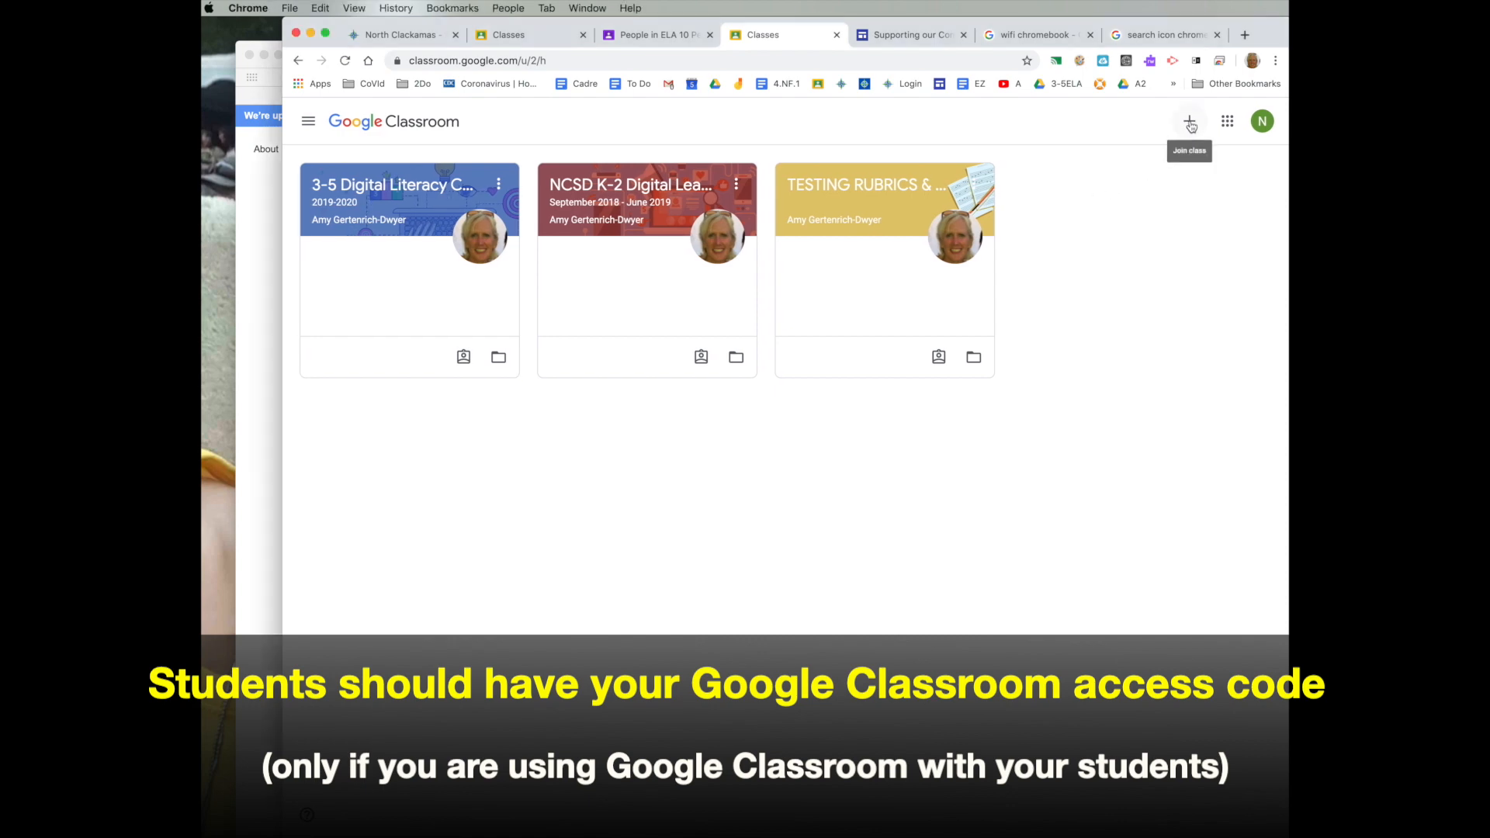
Step: Join ELA 10 Period1 by class code, then return to the Classes list
click(1189, 121)
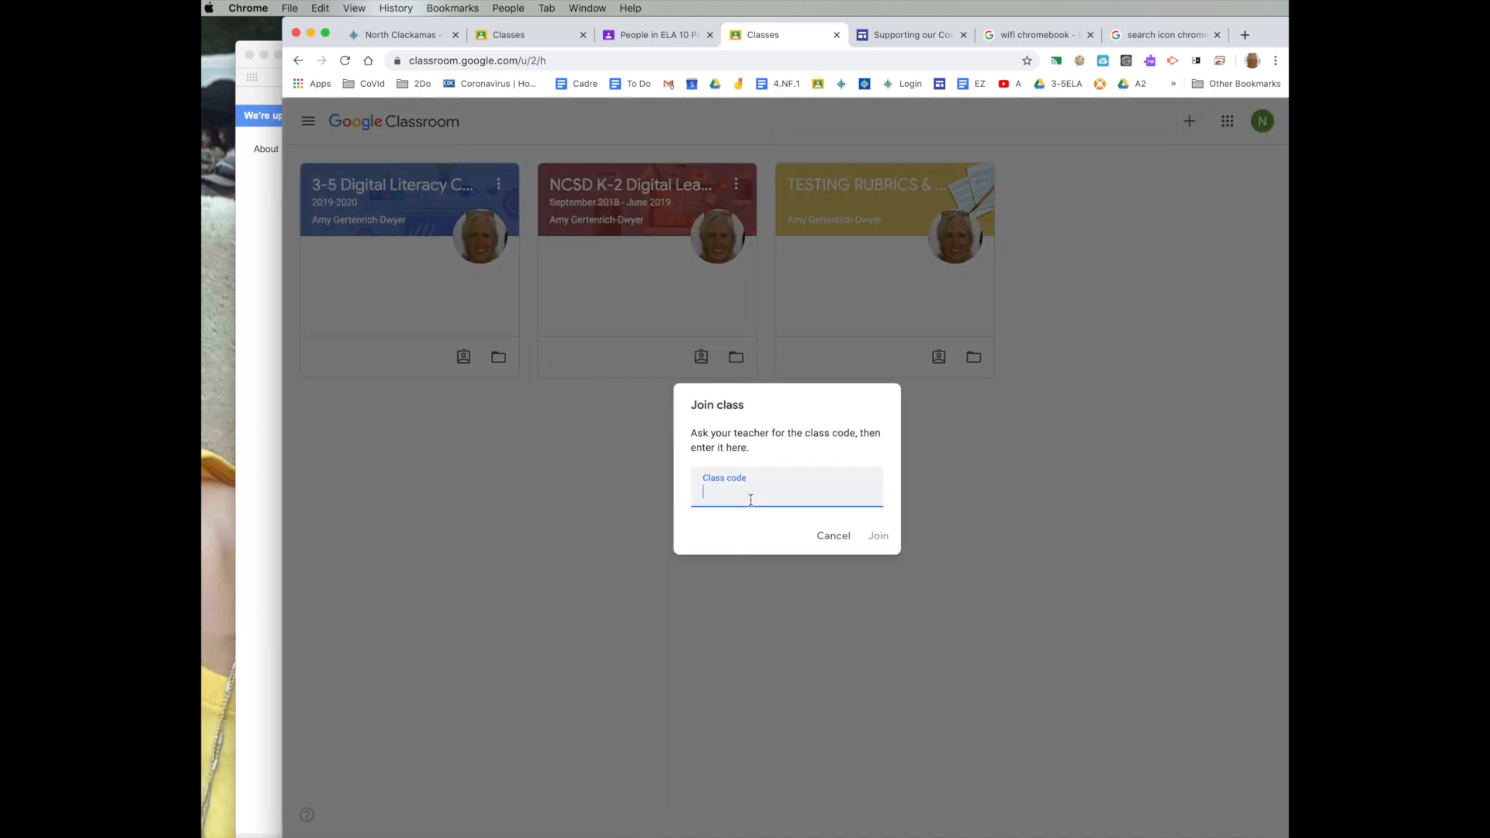
click(877, 535)
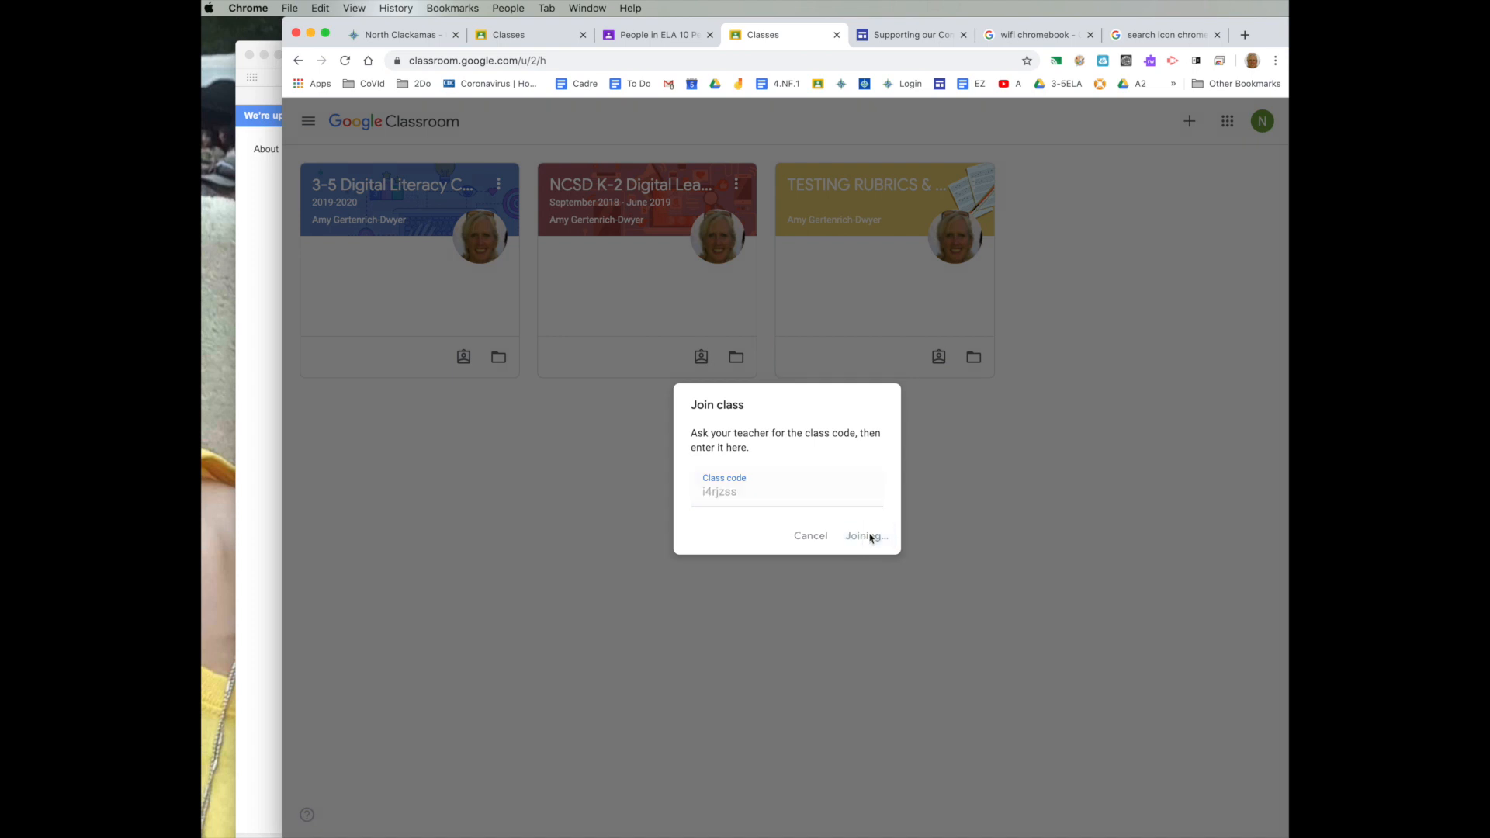
mouse_move(910, 546)
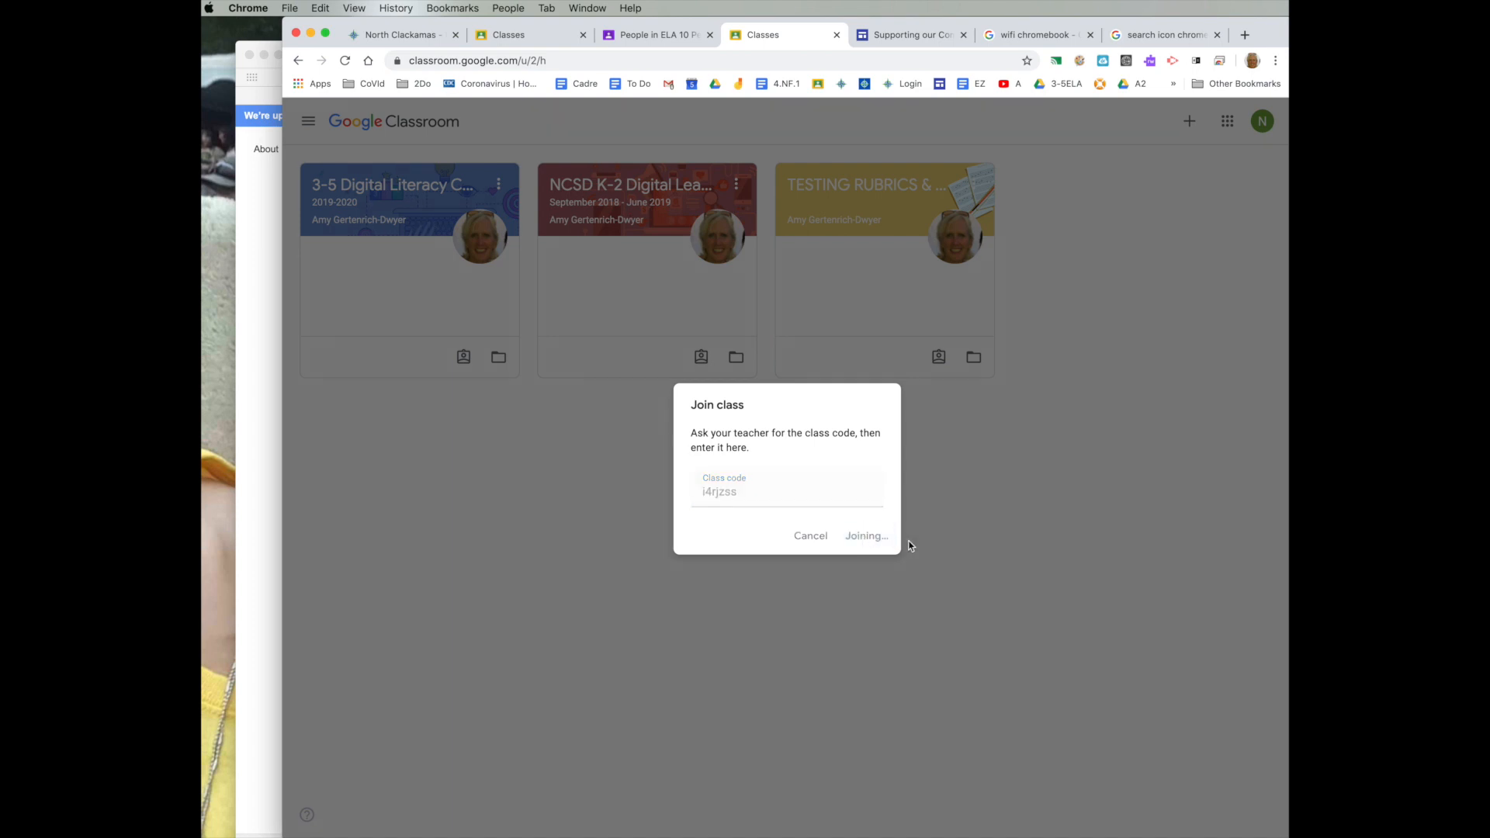
click(864, 535)
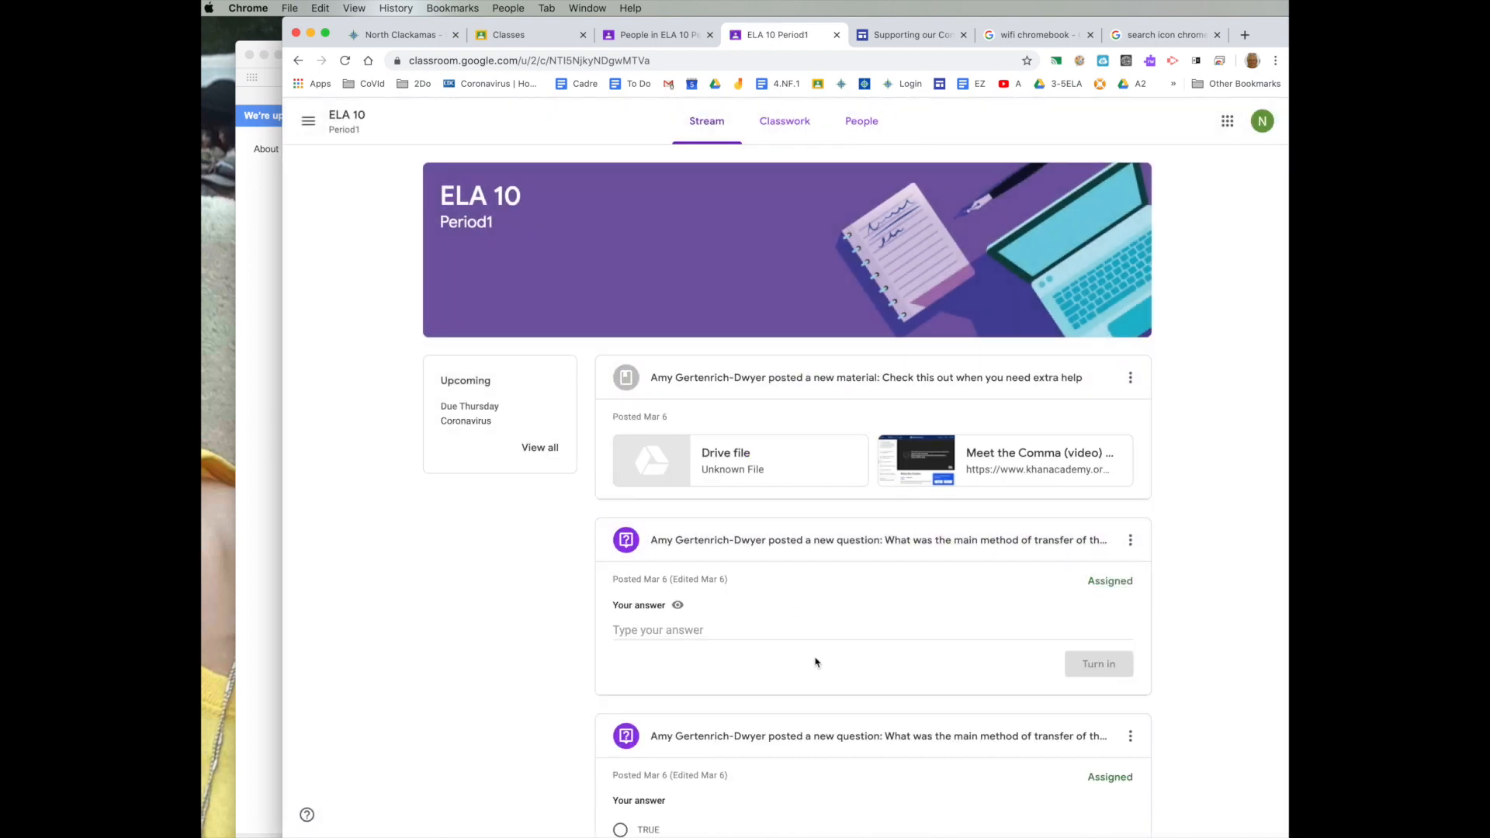
mouse_move(815, 662)
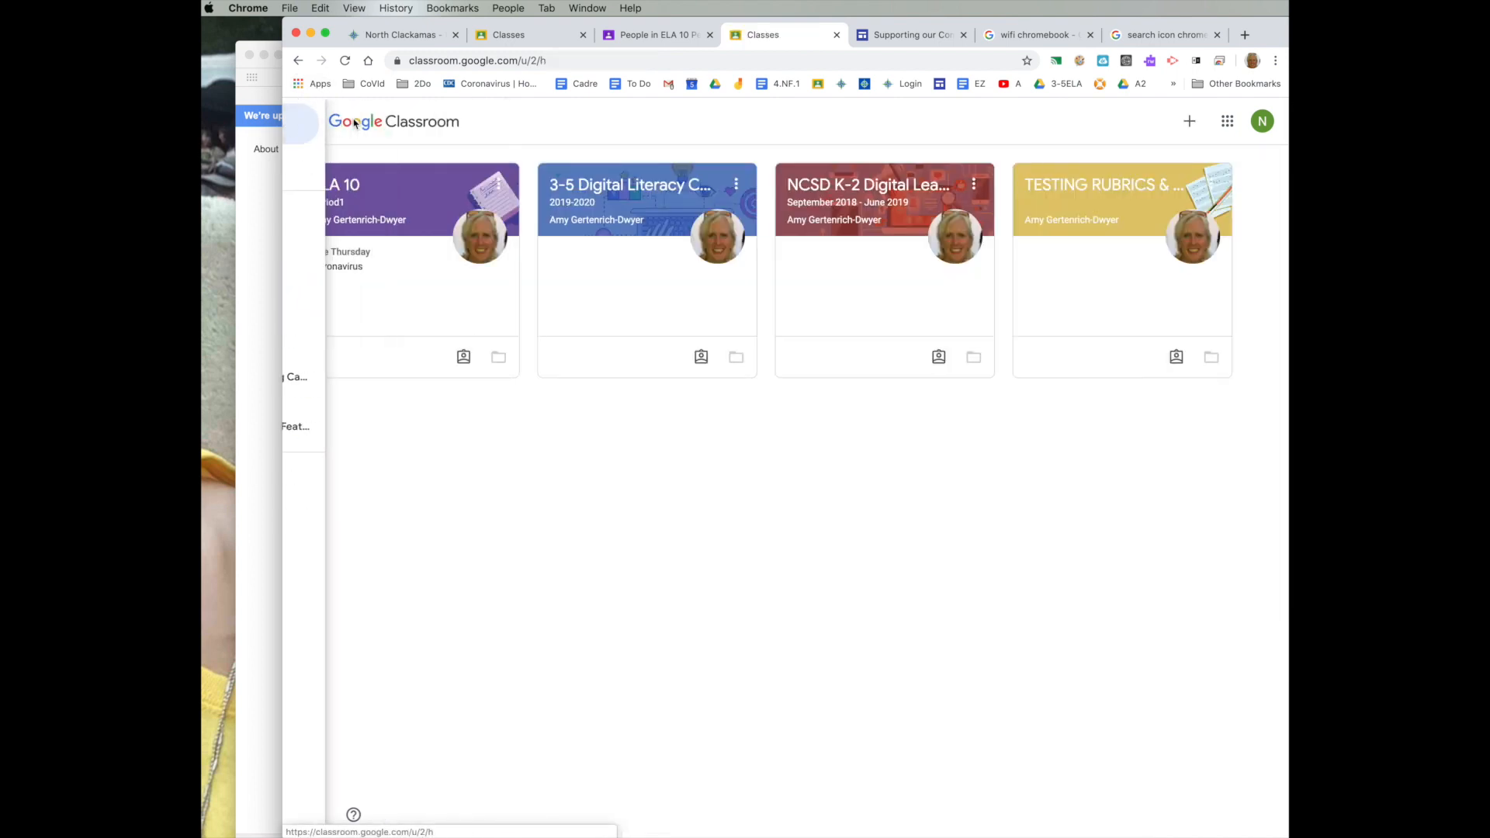
click(308, 121)
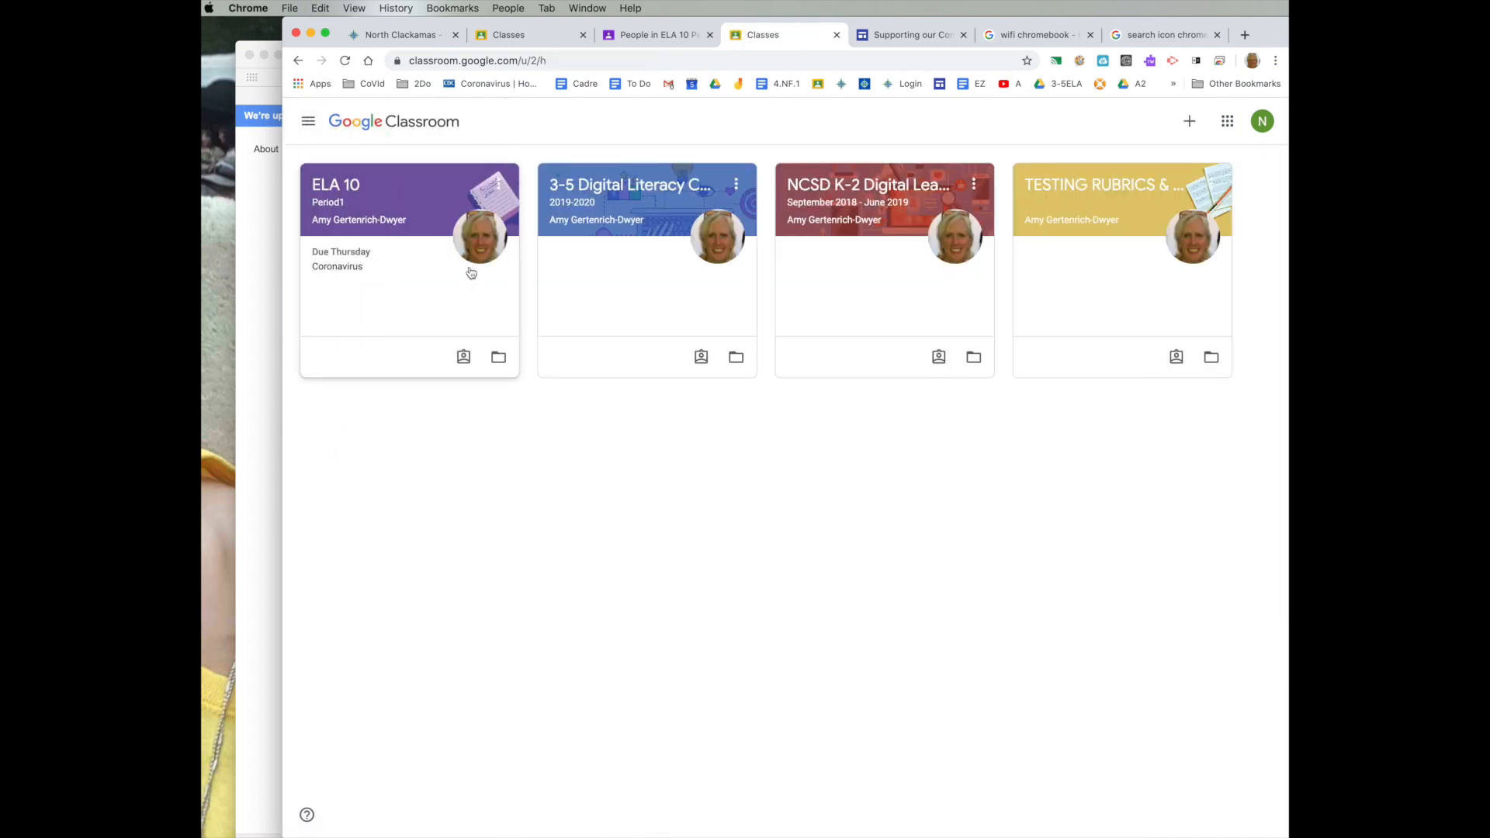
mouse_move(334, 185)
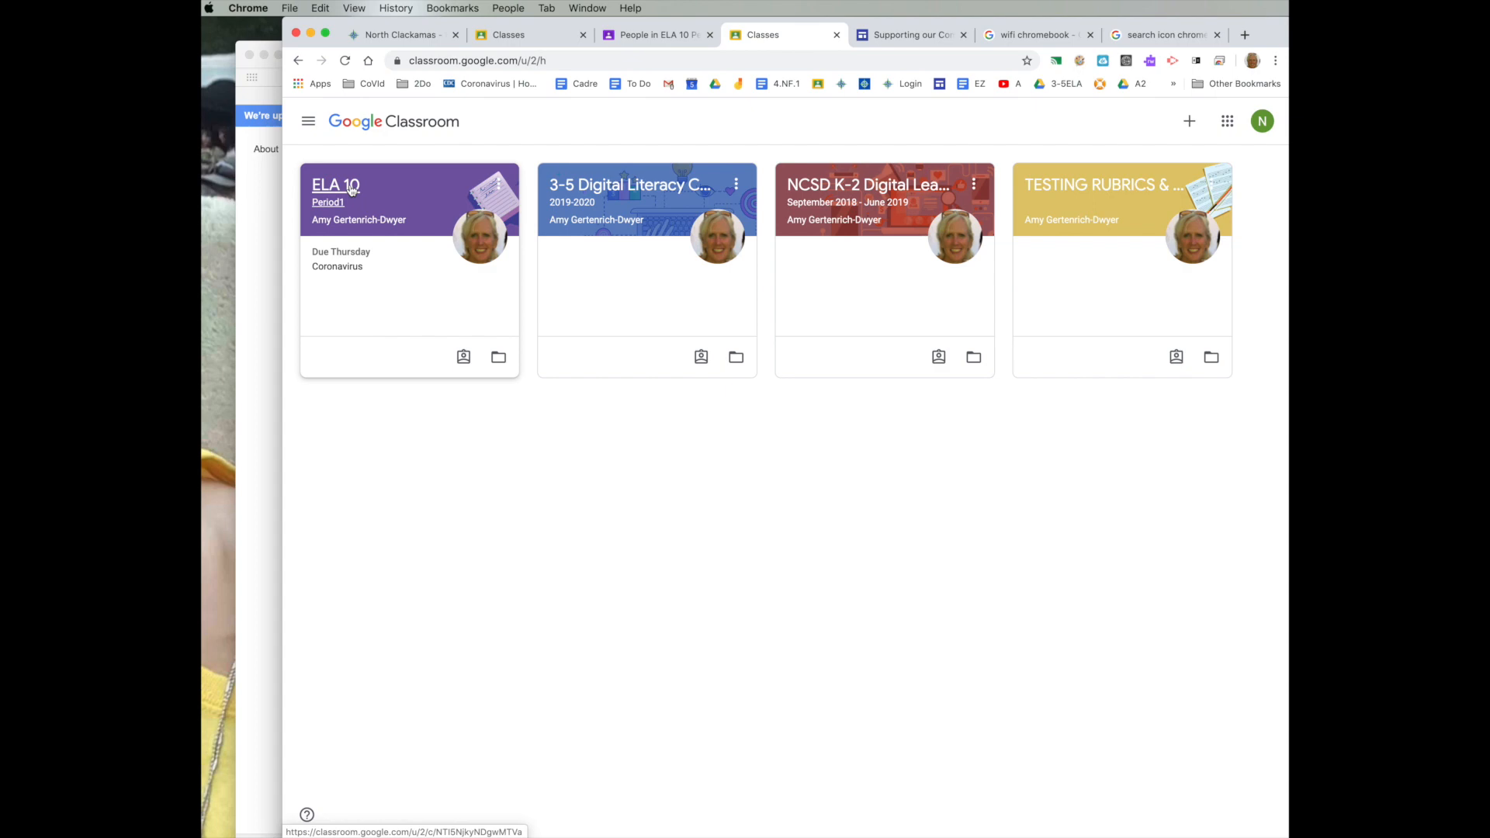